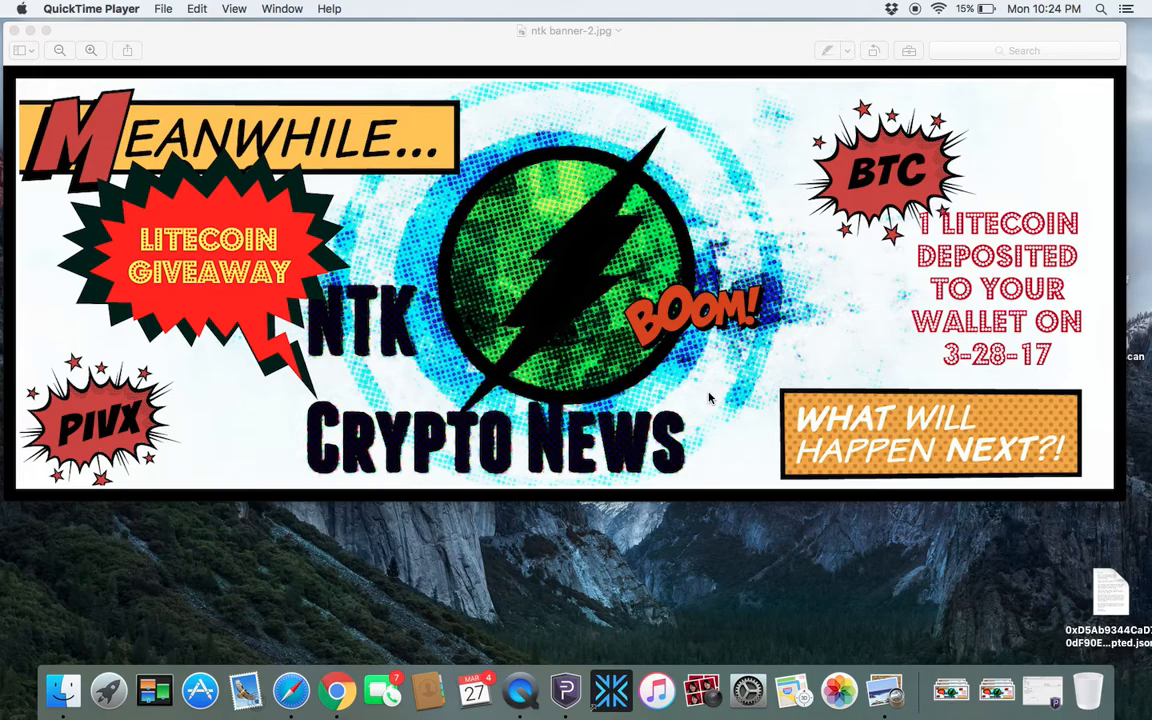
pyautogui.moveTo(440, 96)
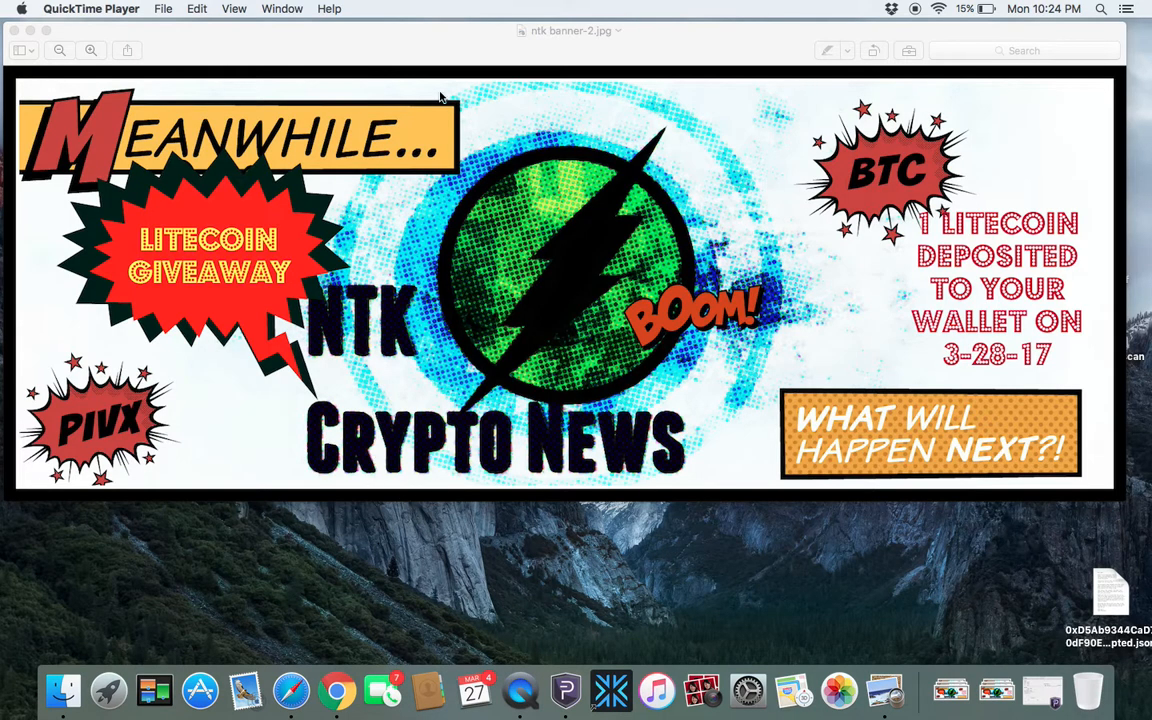
pyautogui.moveTo(384, 528)
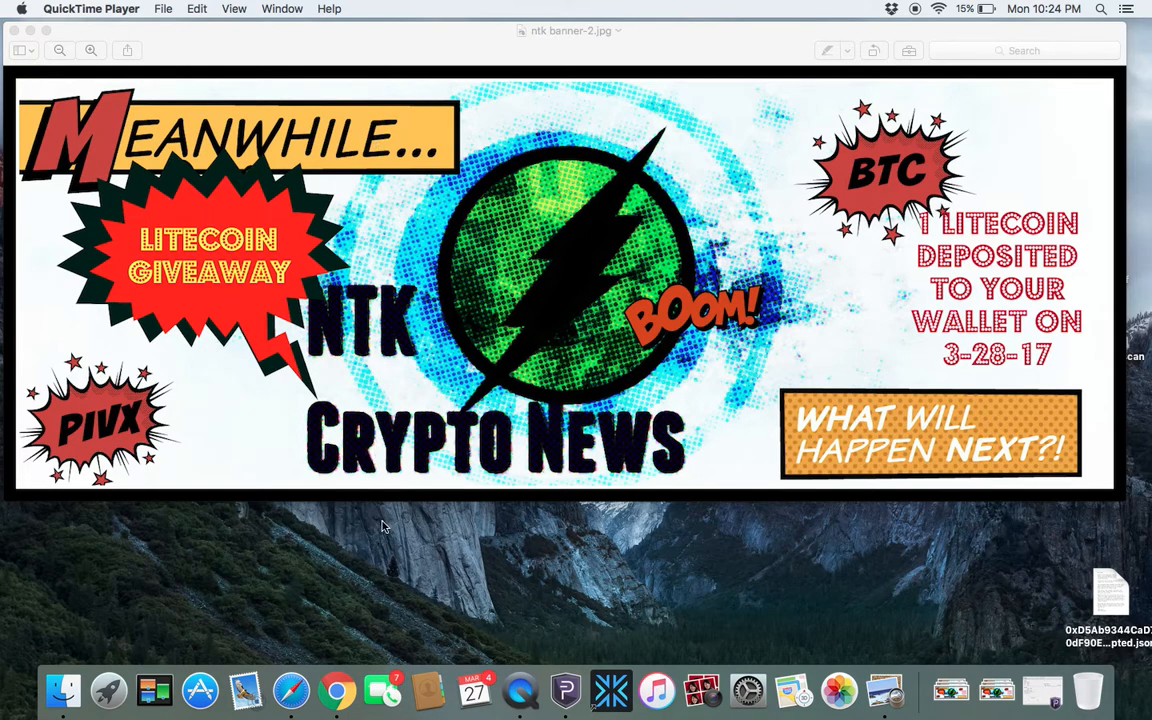
pyautogui.moveTo(336, 496)
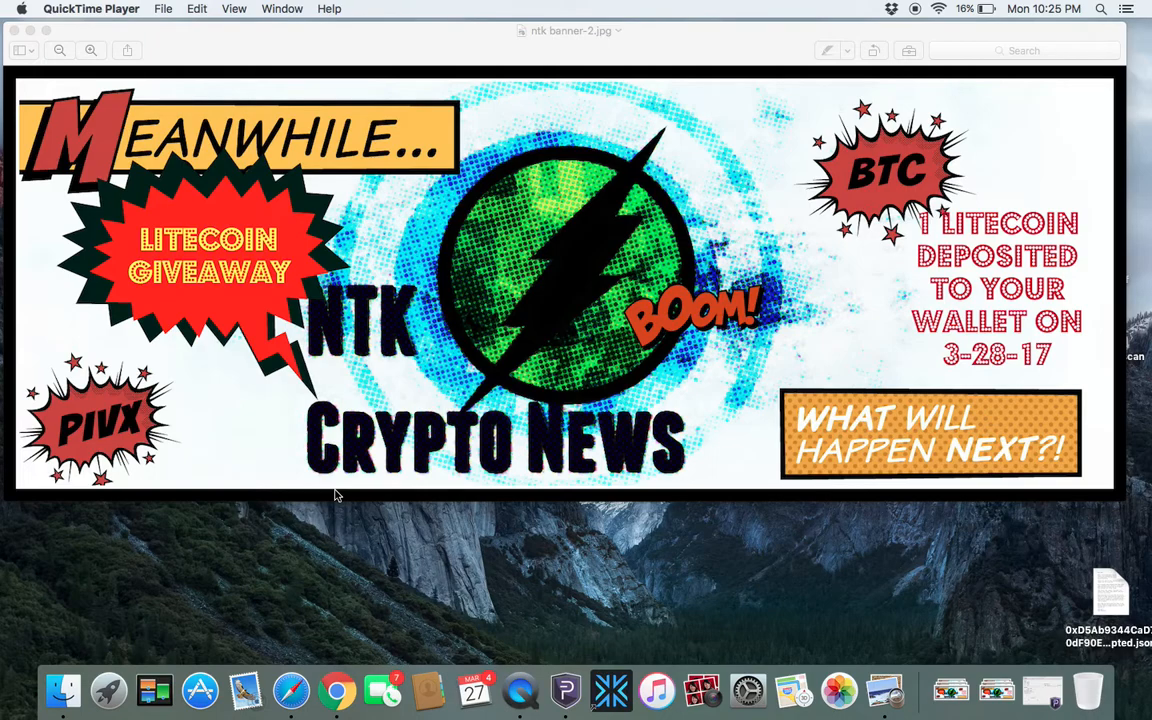
pyautogui.moveTo(342, 478)
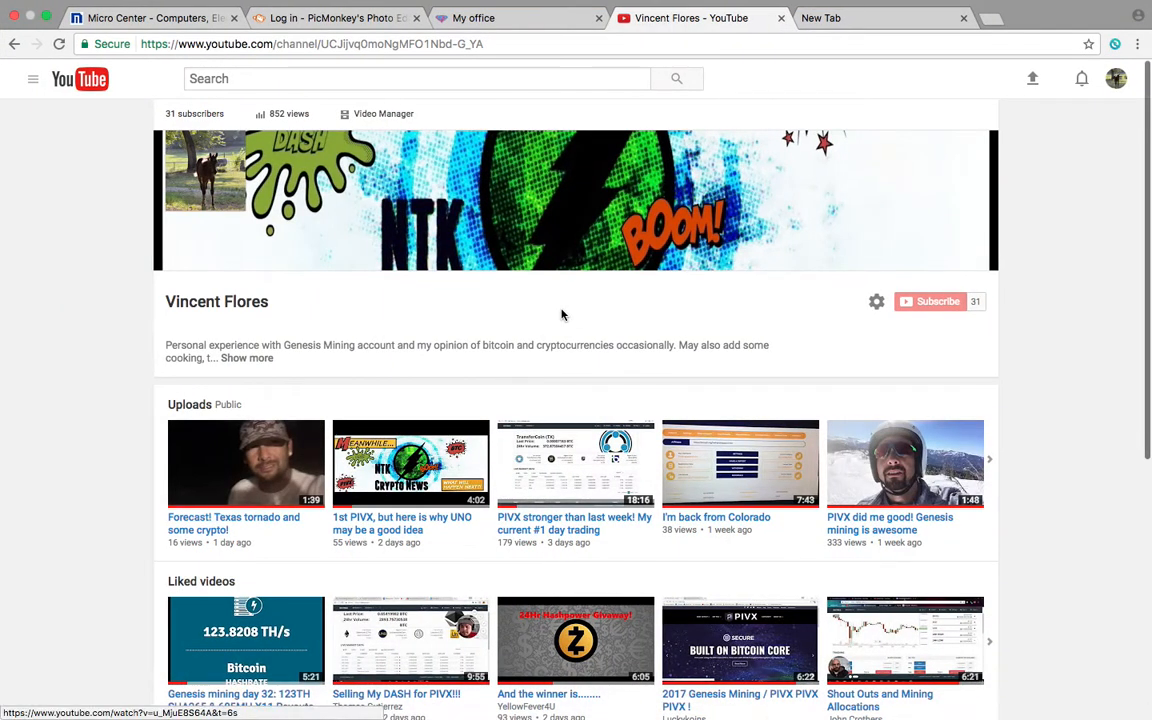
pyautogui.moveTo(930, 300)
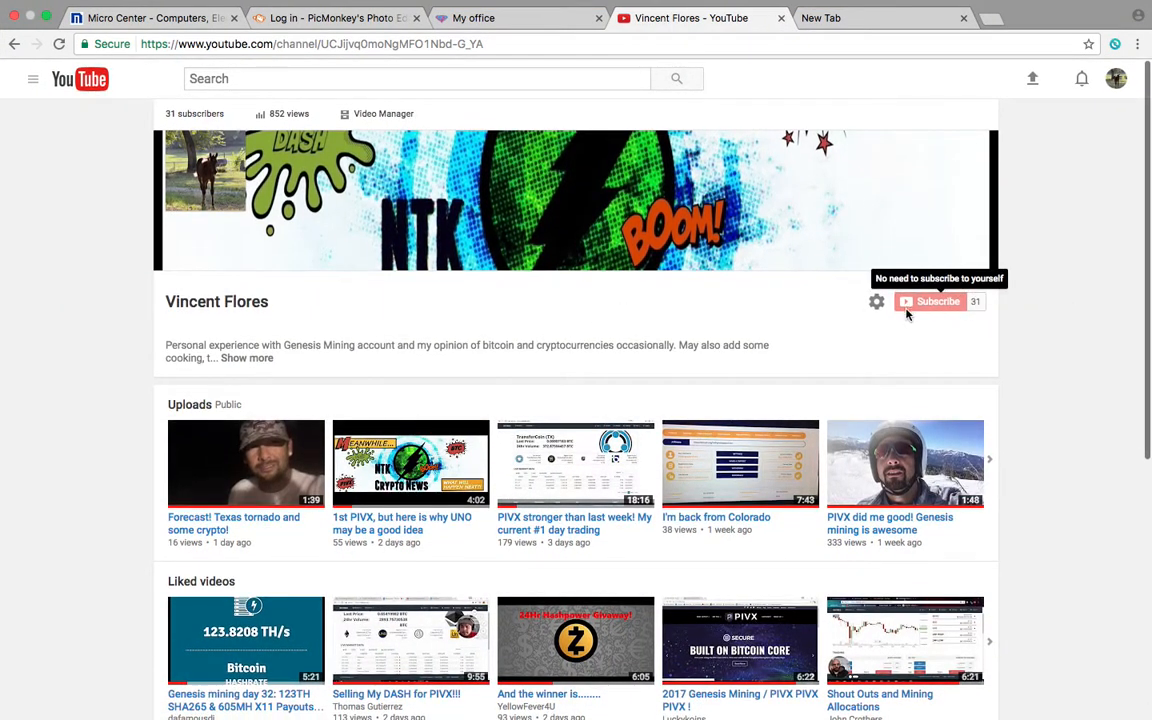
pyautogui.moveTo(684, 376)
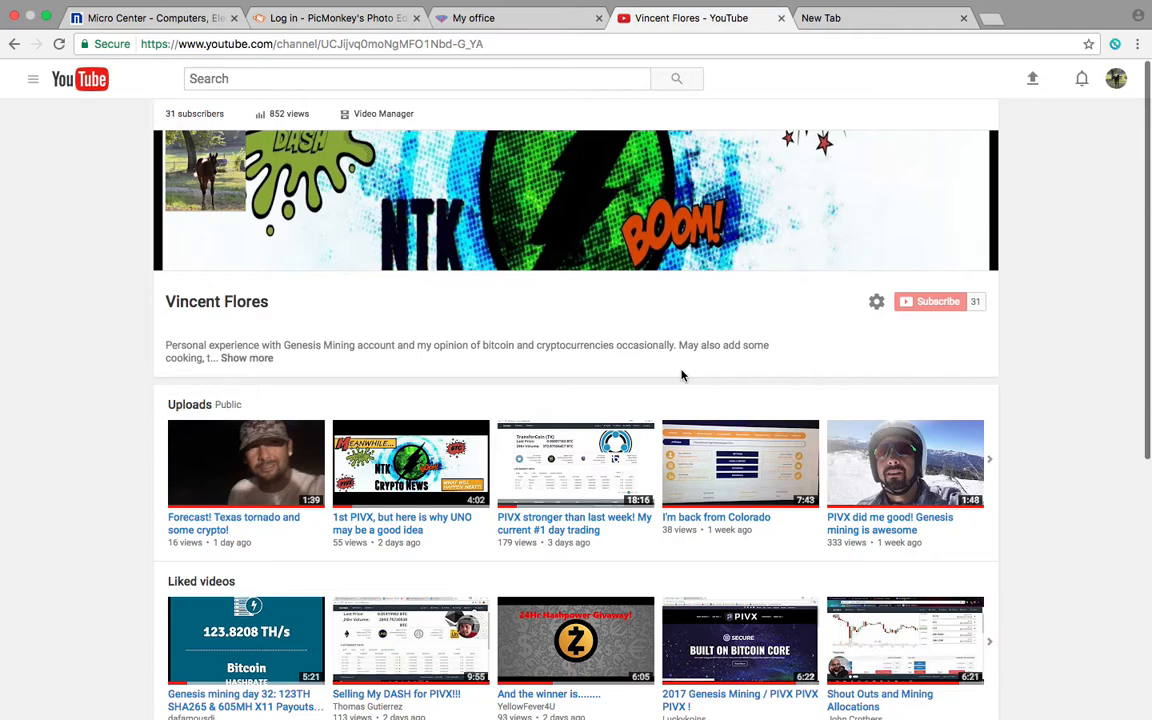
pyautogui.moveTo(480, 468)
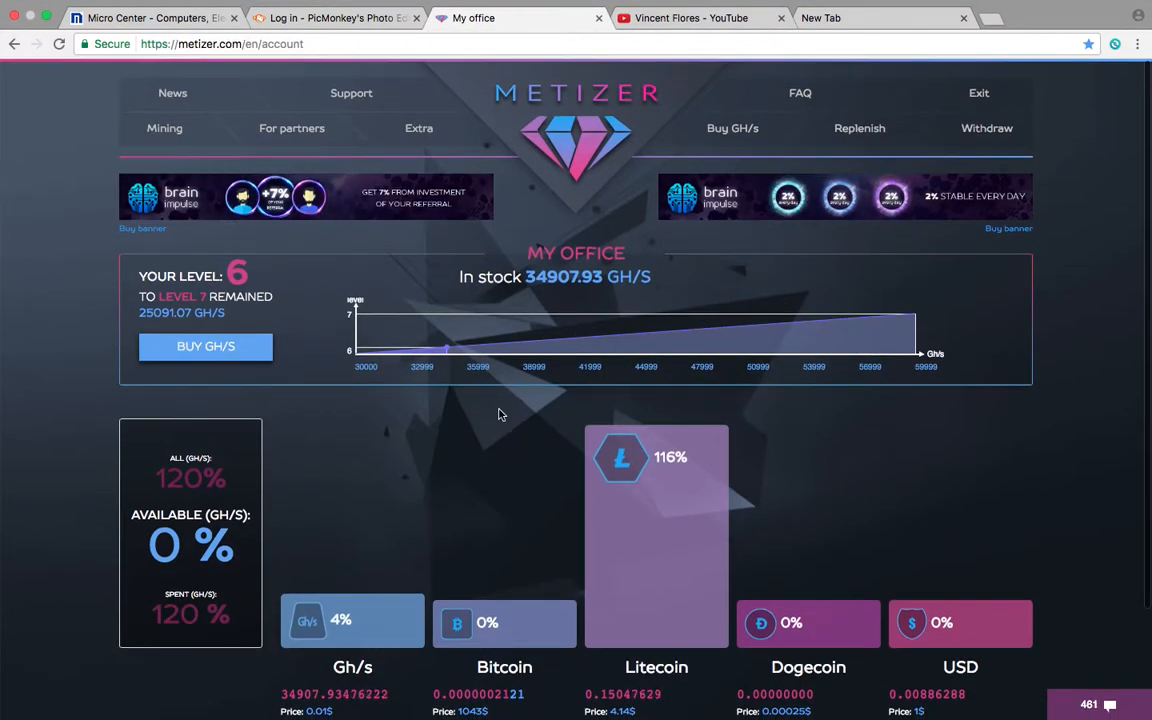
# View the Metizer withdrawal page and its history table with the pending 10 LTC payout
pyautogui.click(986, 128)
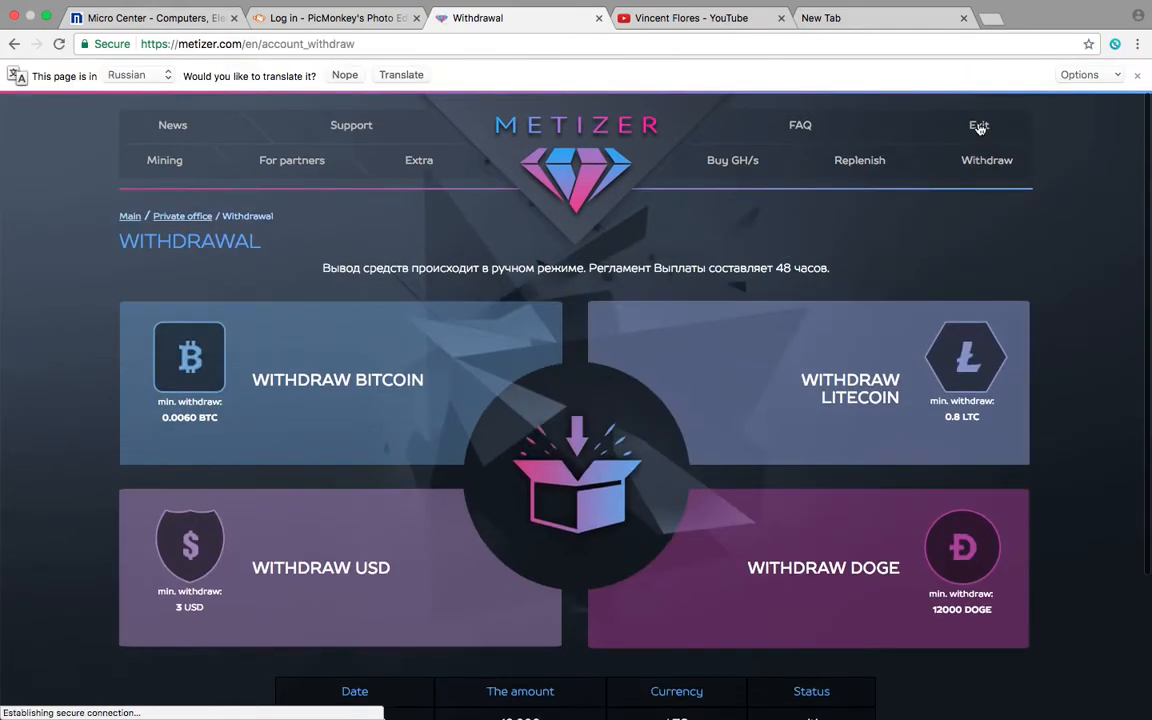
pyautogui.scroll(-3)
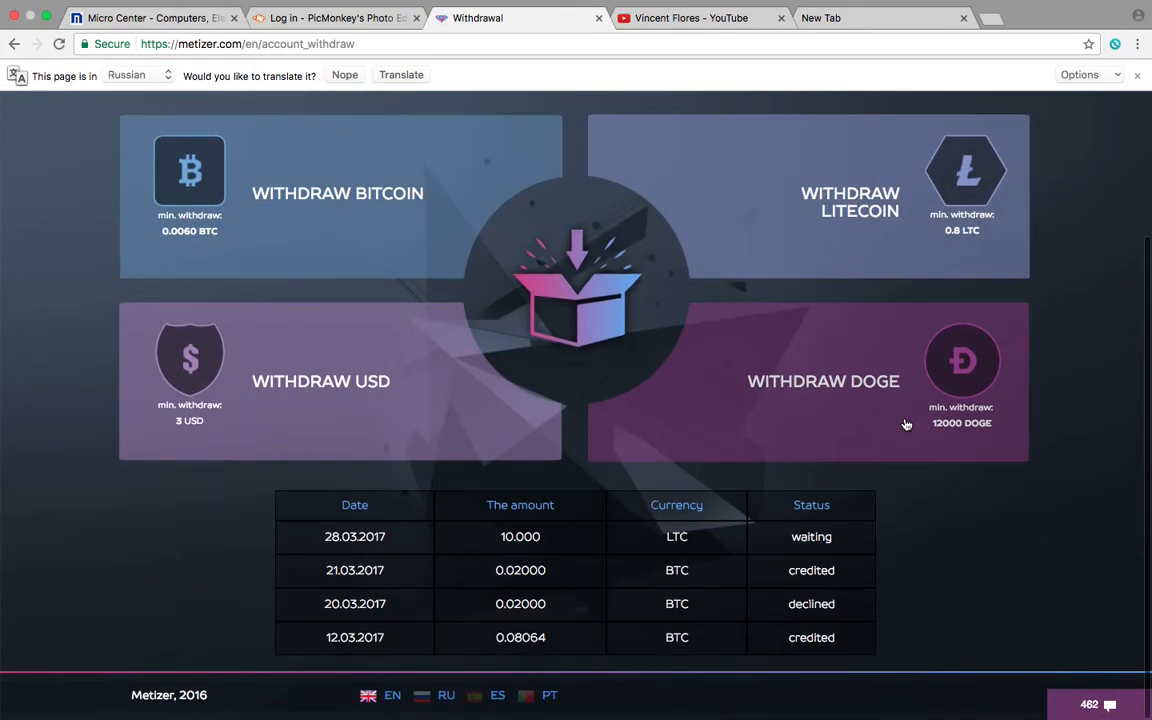
pyautogui.moveTo(544, 552)
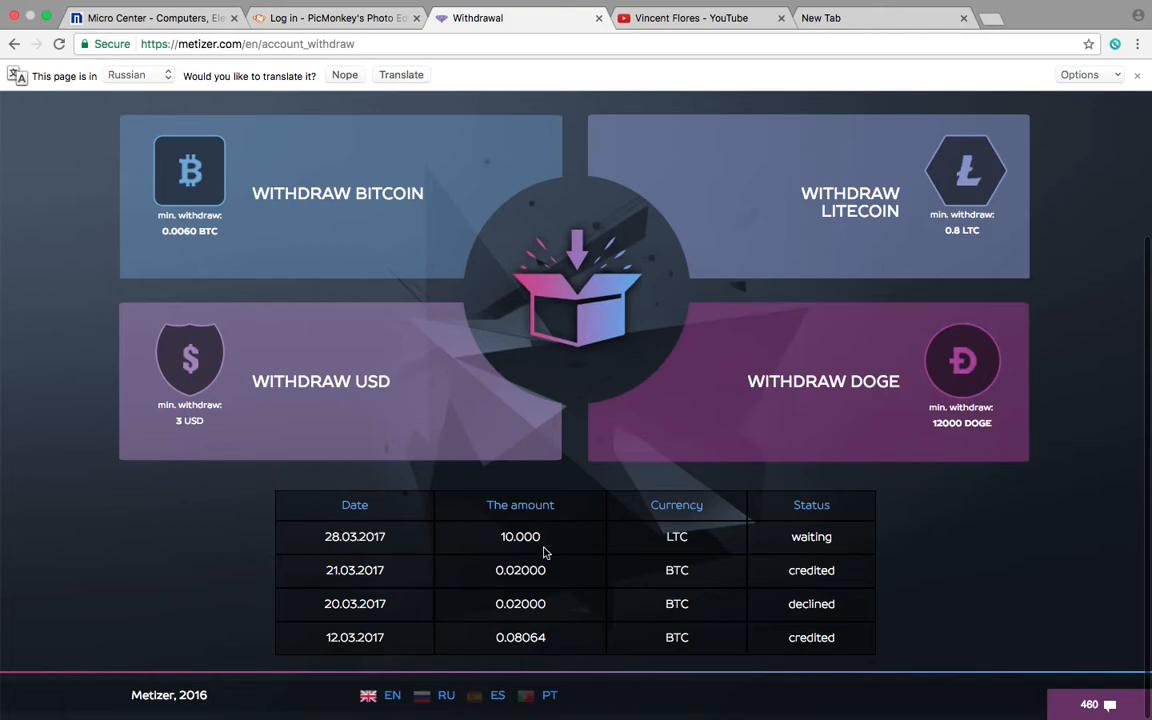
pyautogui.moveTo(532, 624)
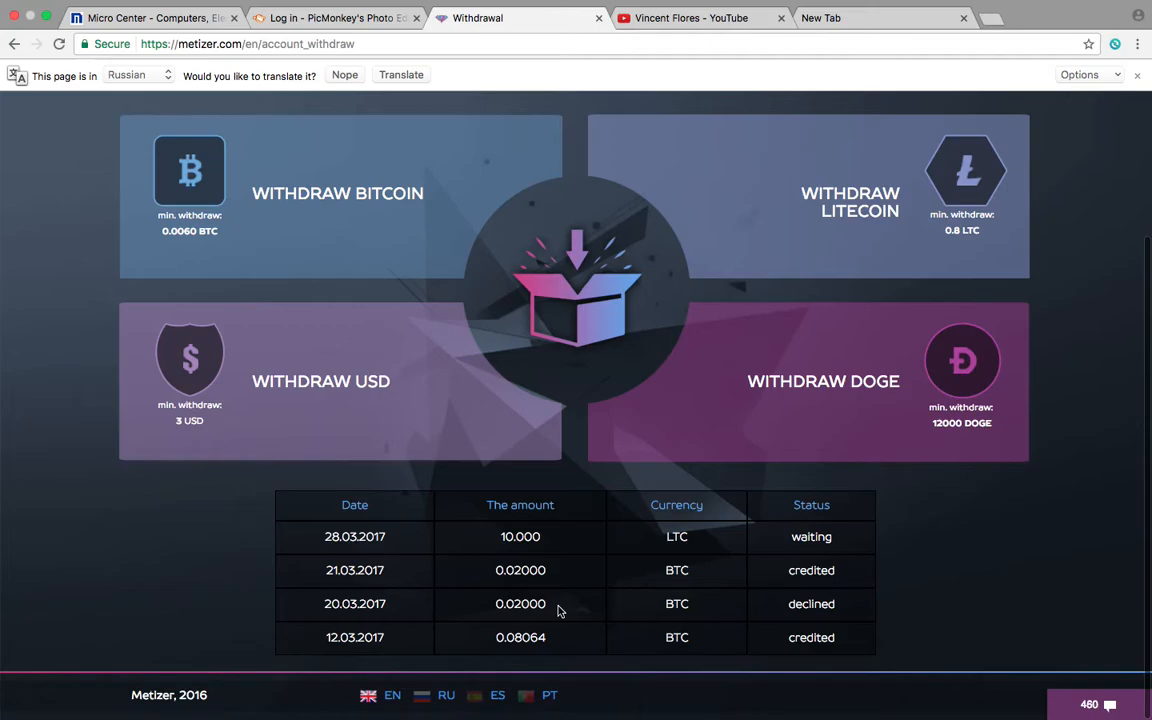
pyautogui.moveTo(676, 550)
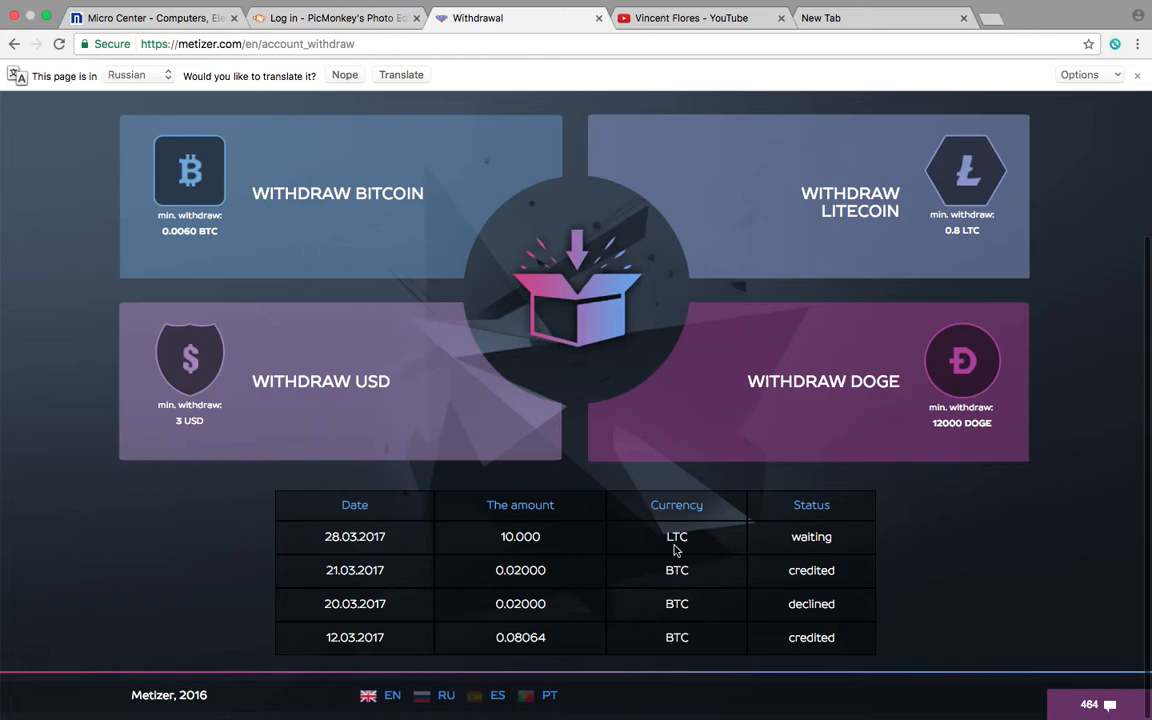
pyautogui.moveTo(558, 532)
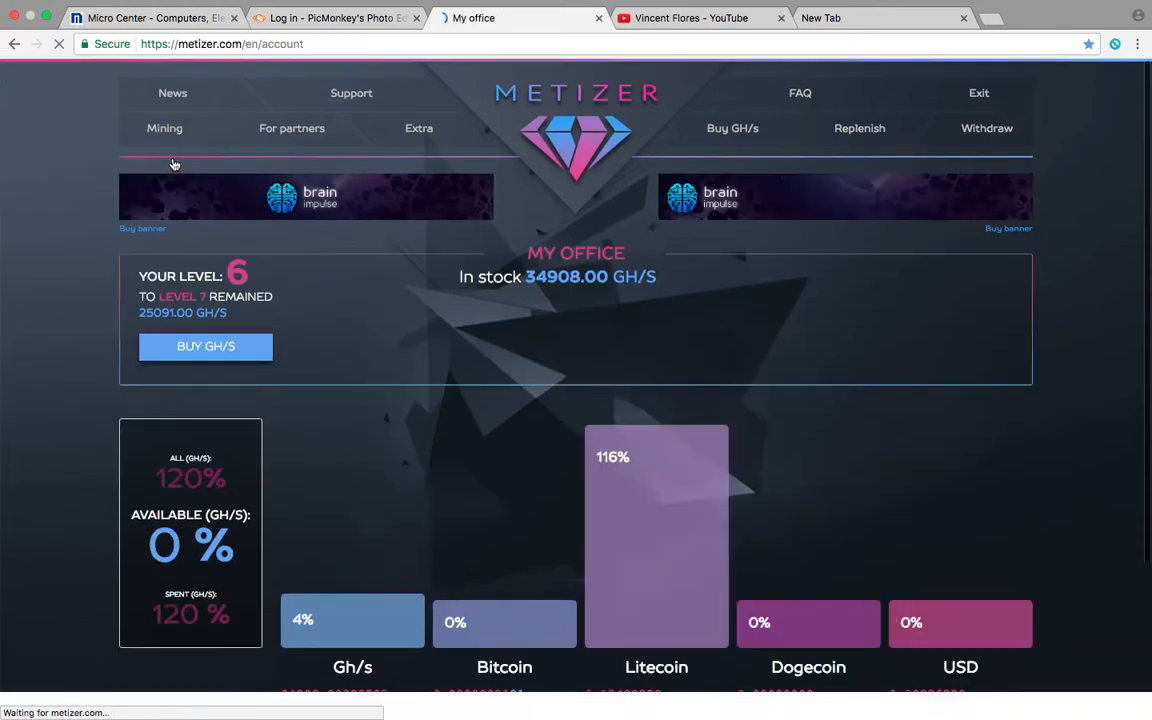
# Back on My Office, expand the Litecoin calculation details and review the allocation
pyautogui.scroll(-3)
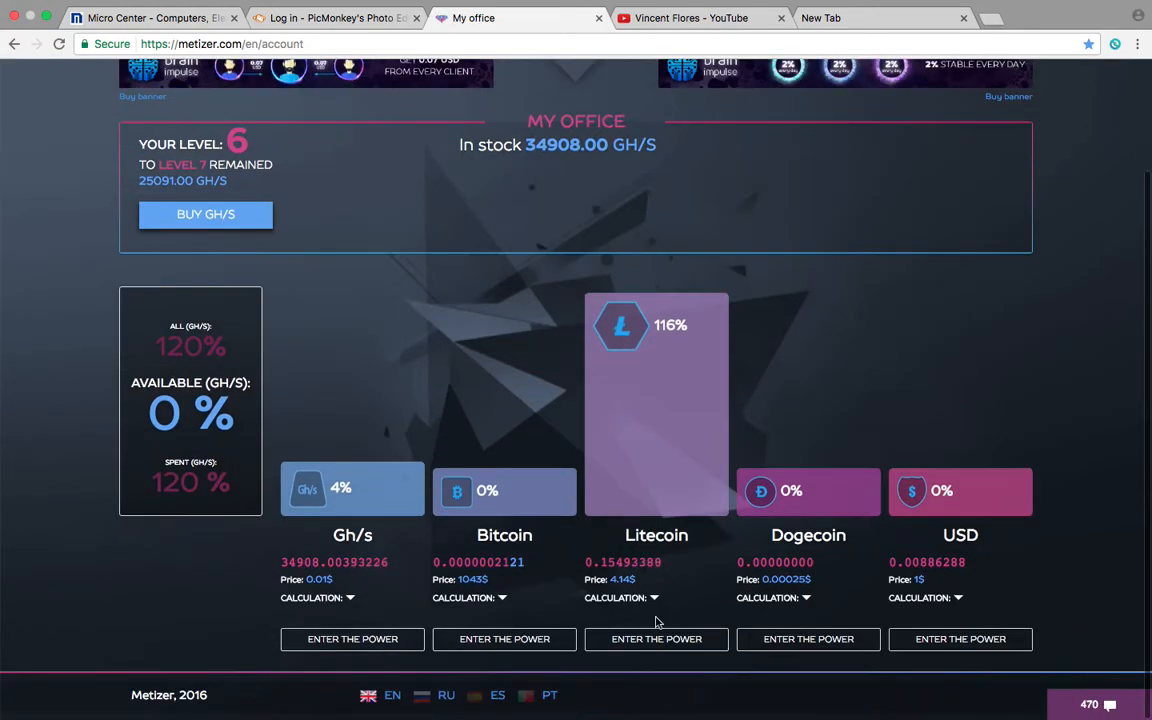
pyautogui.click(652, 596)
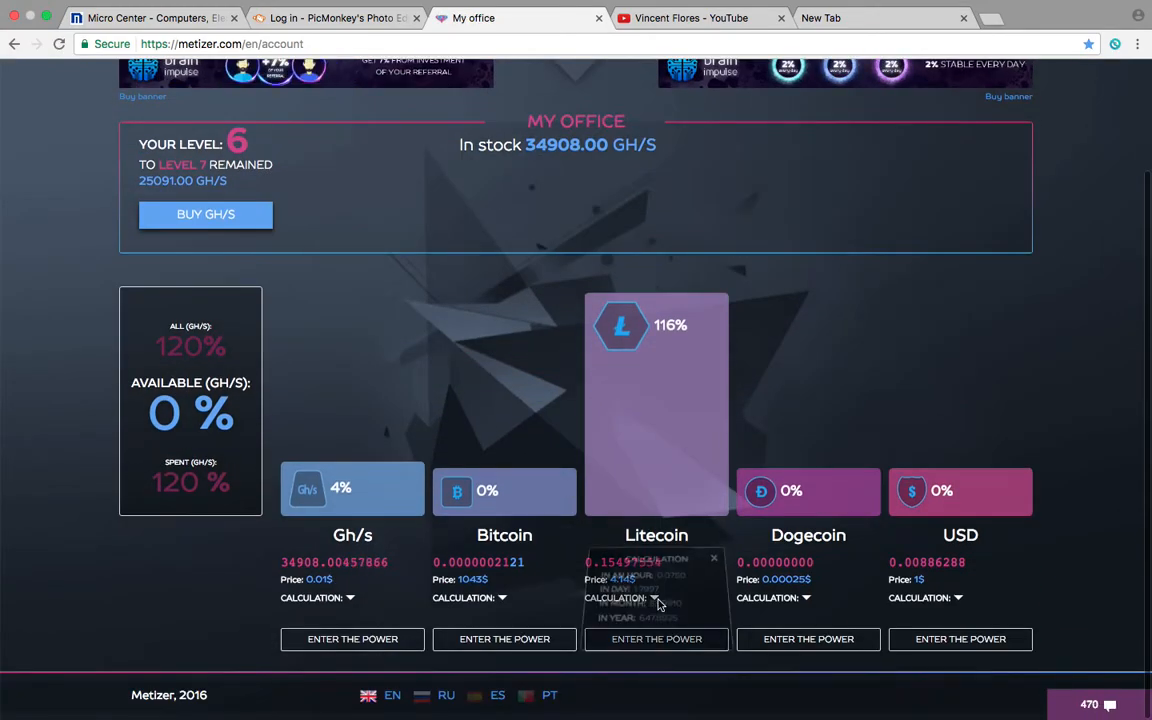
pyautogui.click(652, 596)
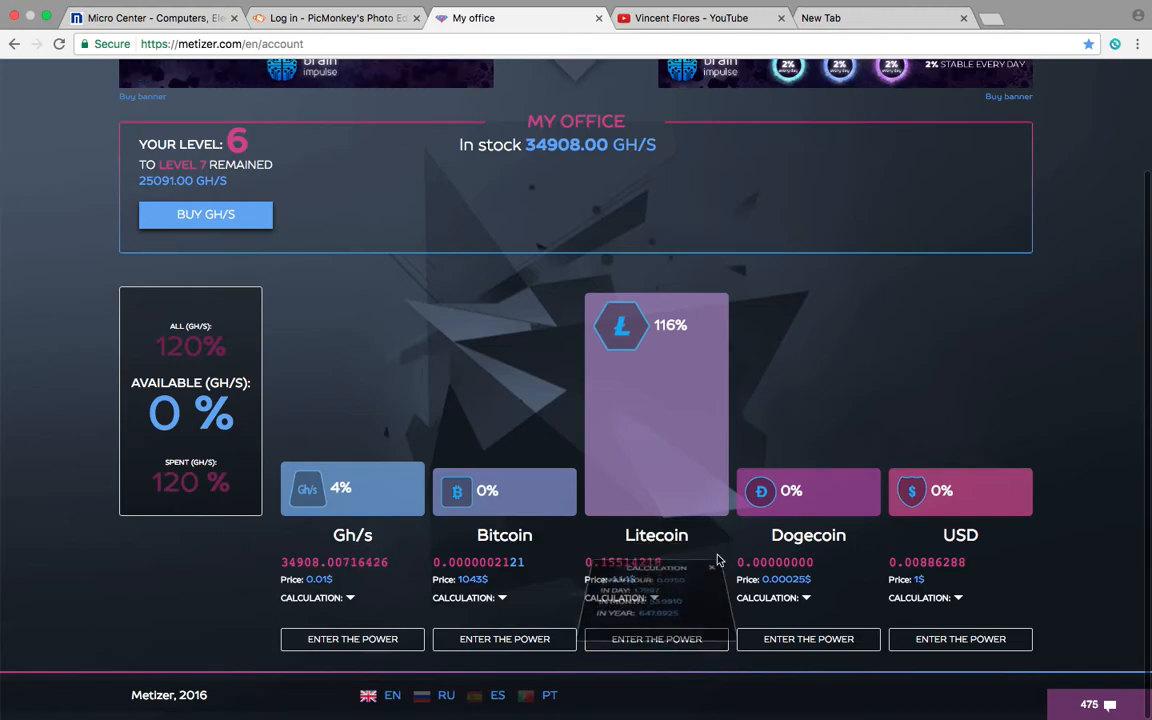
pyautogui.scroll(3)
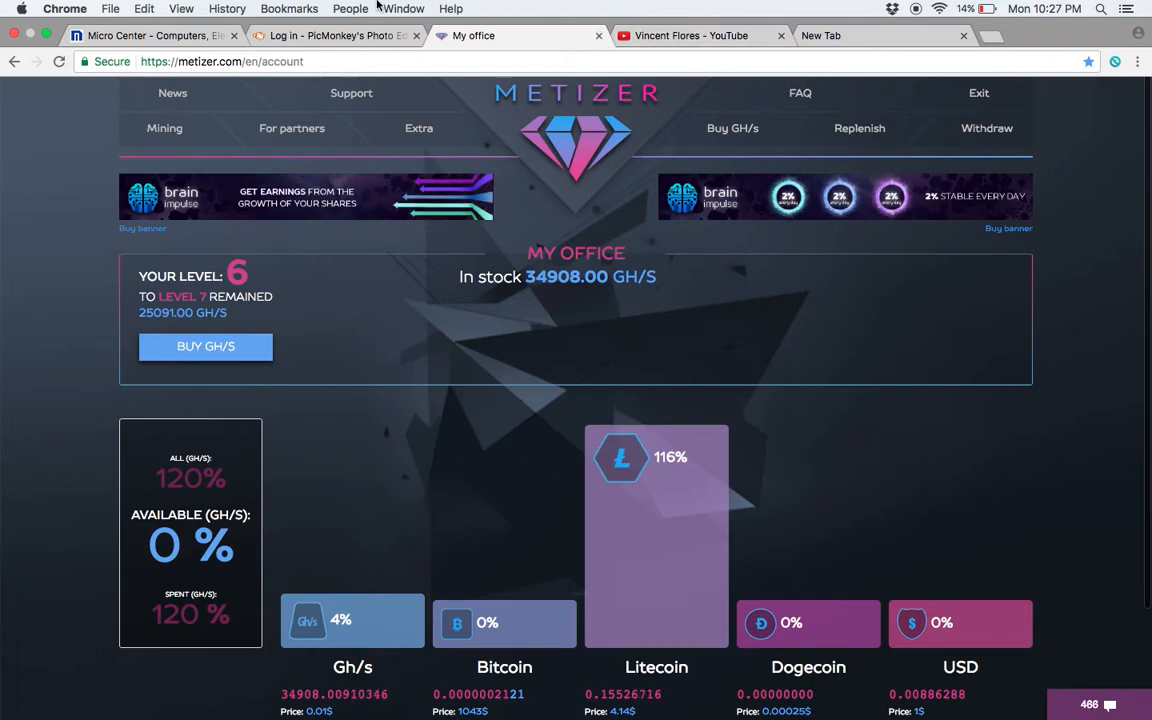
# Sign in to BitRush and review the dashboard's balance, earned total and active deposit
pyautogui.click(288, 8)
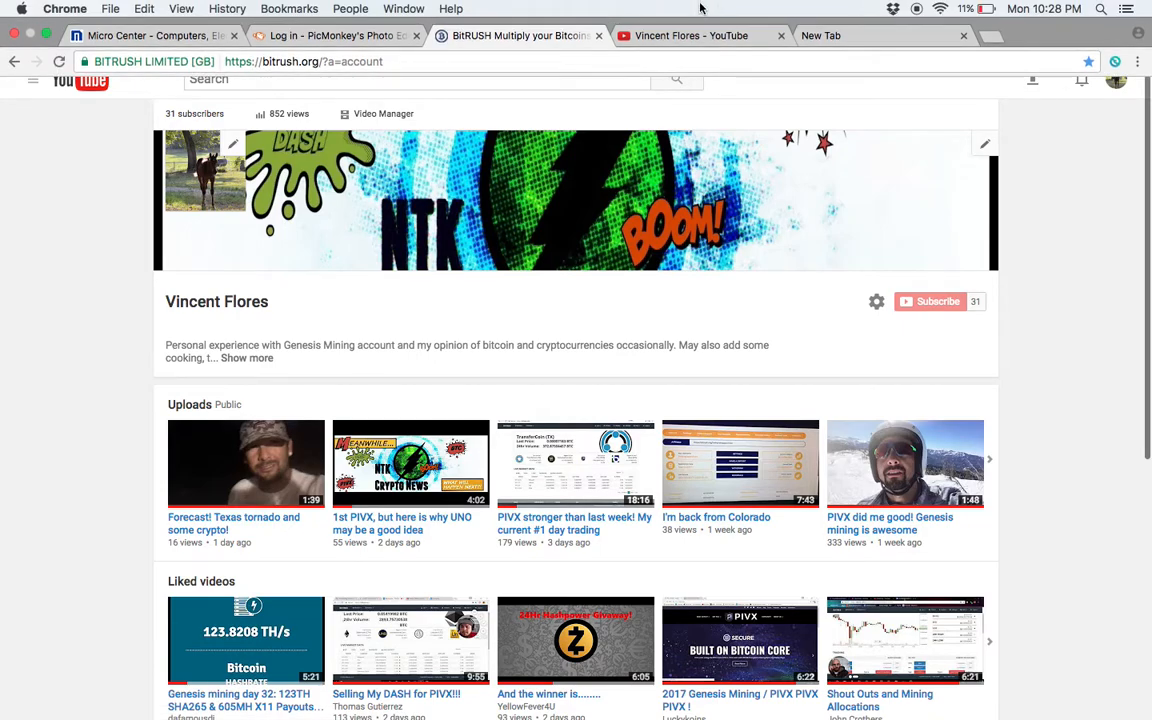
pyautogui.click(600, 36)
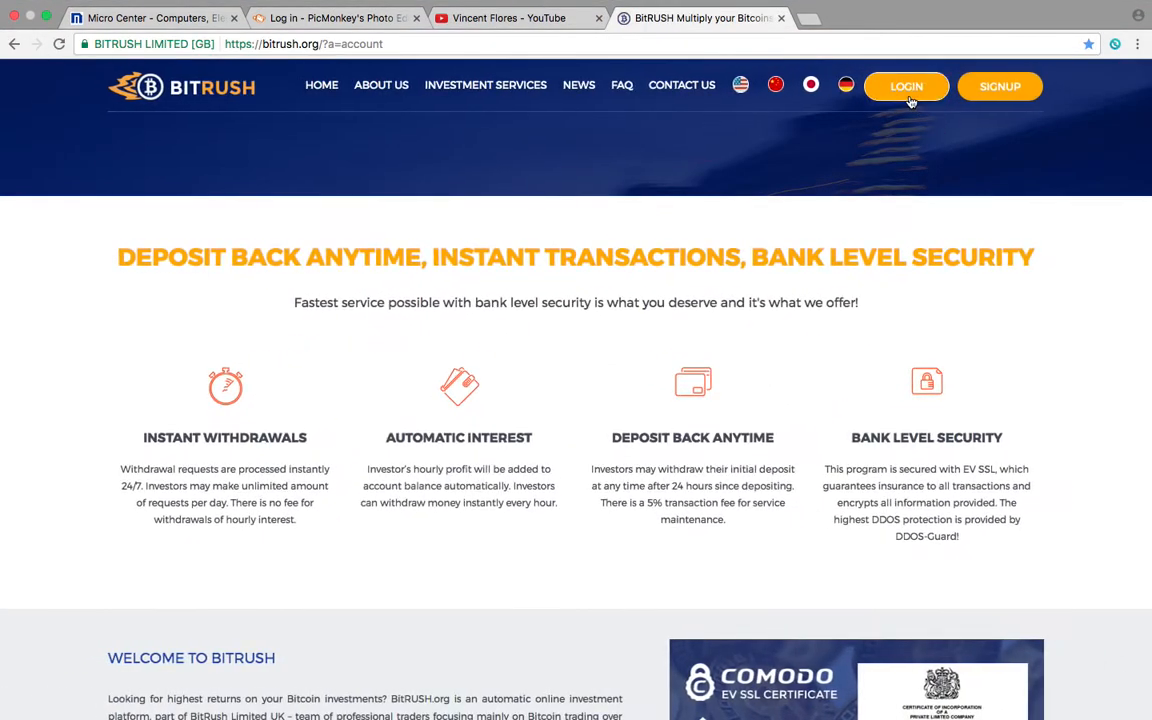
pyautogui.click(904, 86)
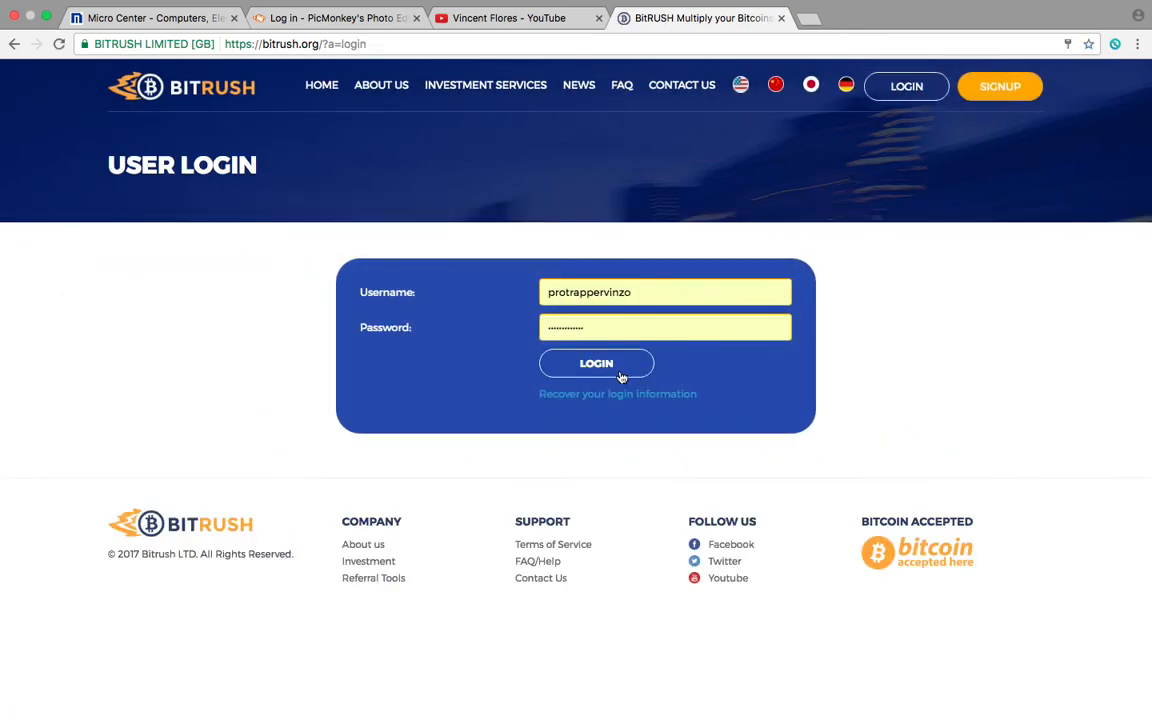
pyautogui.click(596, 364)
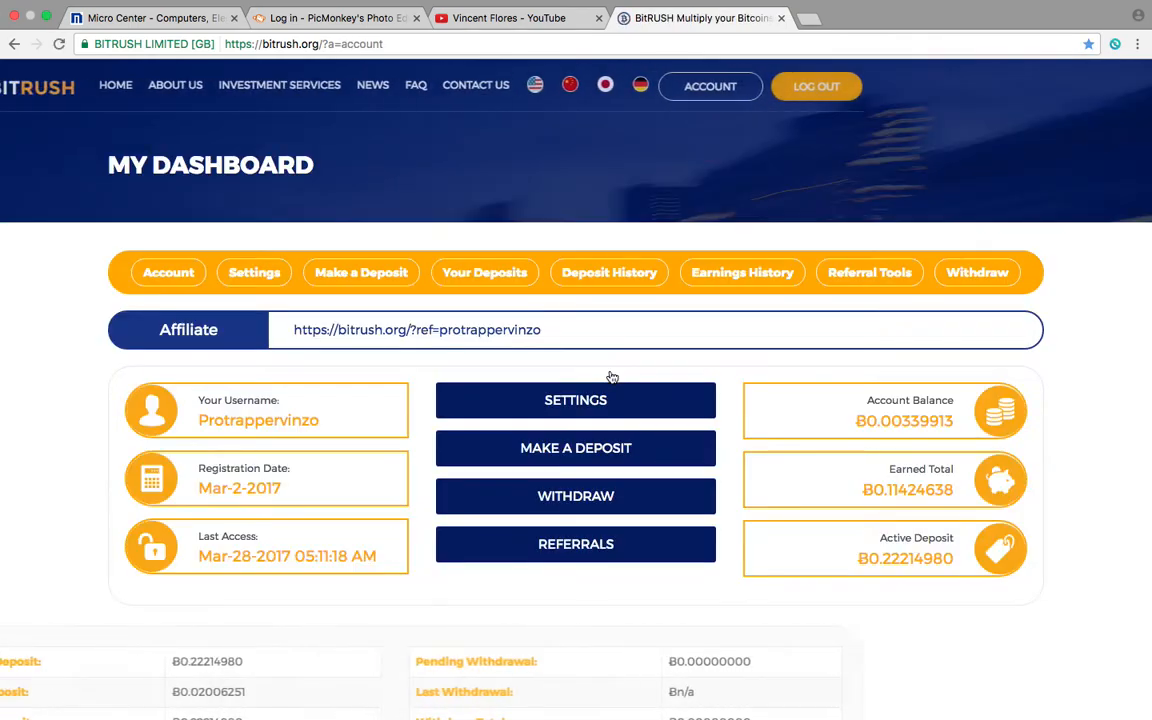
pyautogui.scroll(-3)
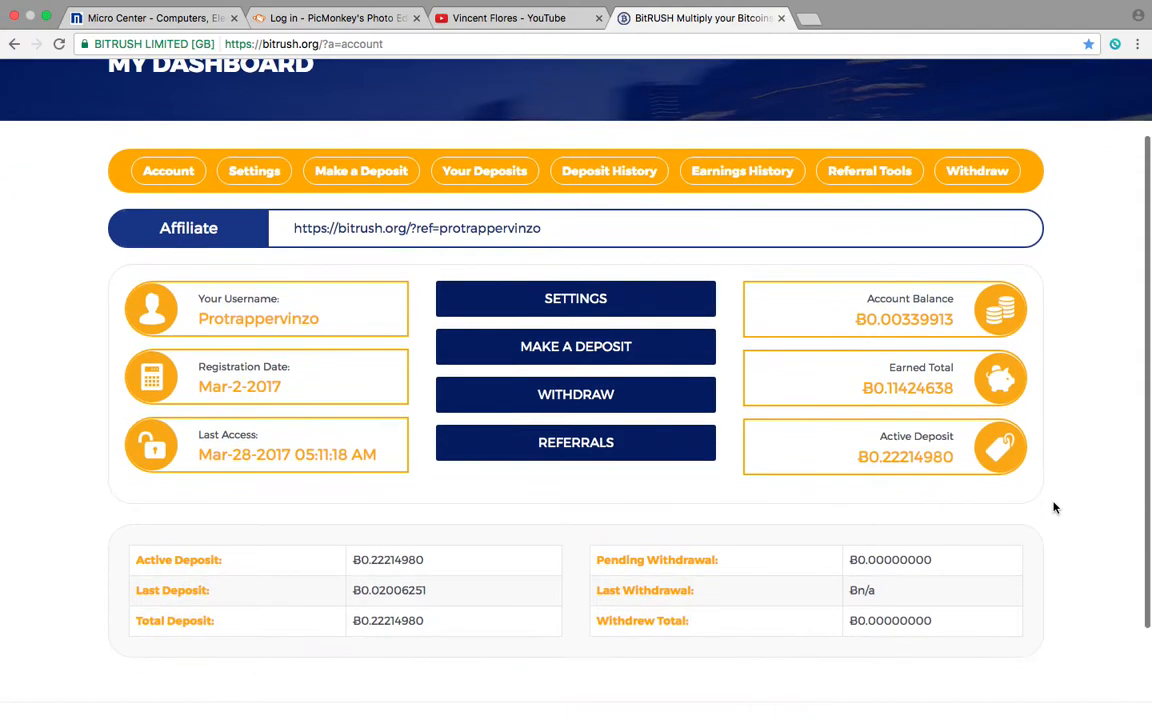
pyautogui.moveTo(608, 170)
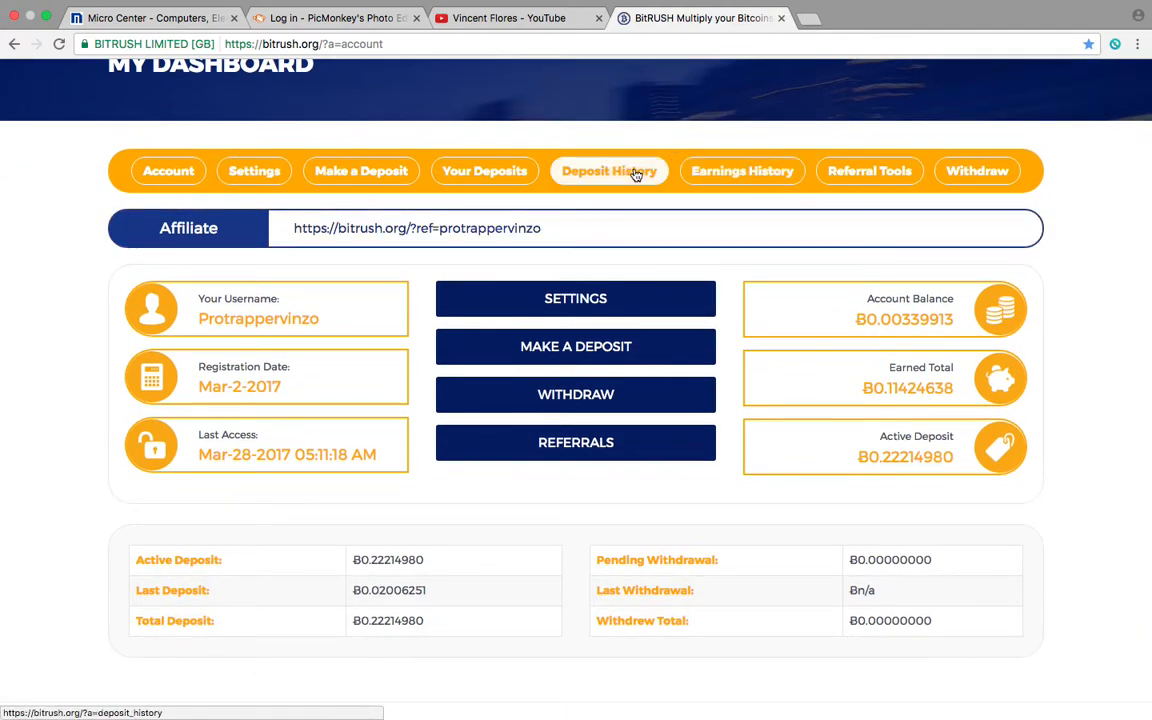
# Review the BitRush deposit and earnings history, then the account dashboard figures
pyautogui.click(608, 170)
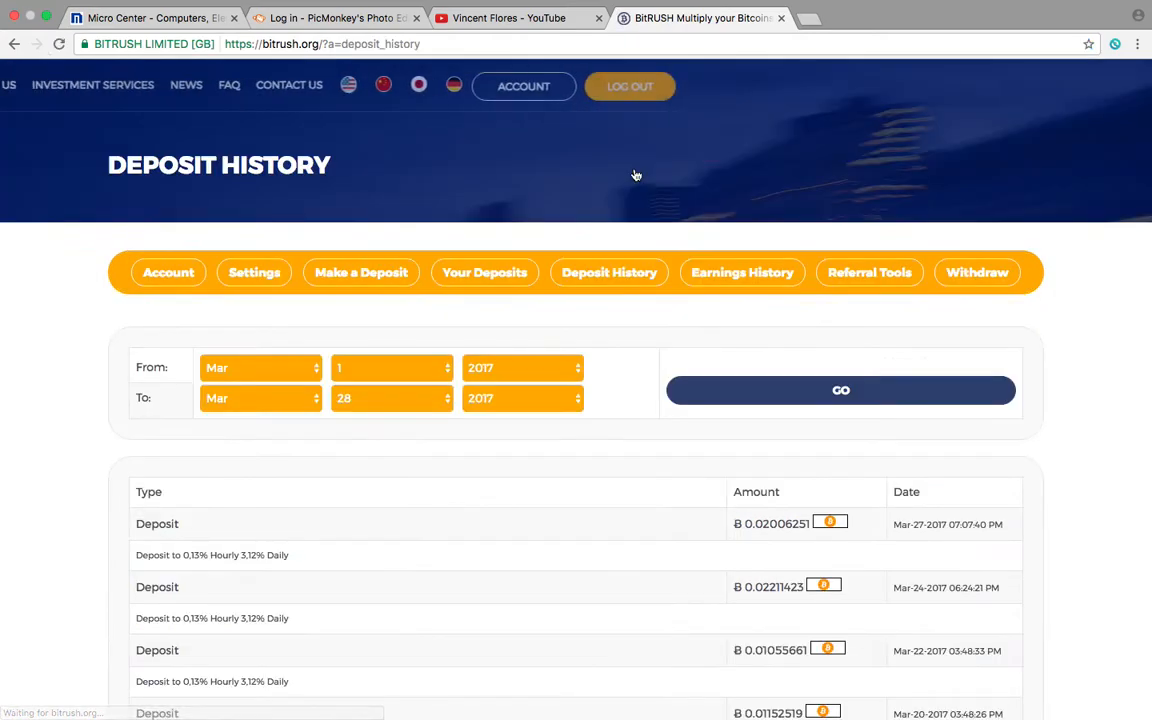
pyautogui.scroll(-3)
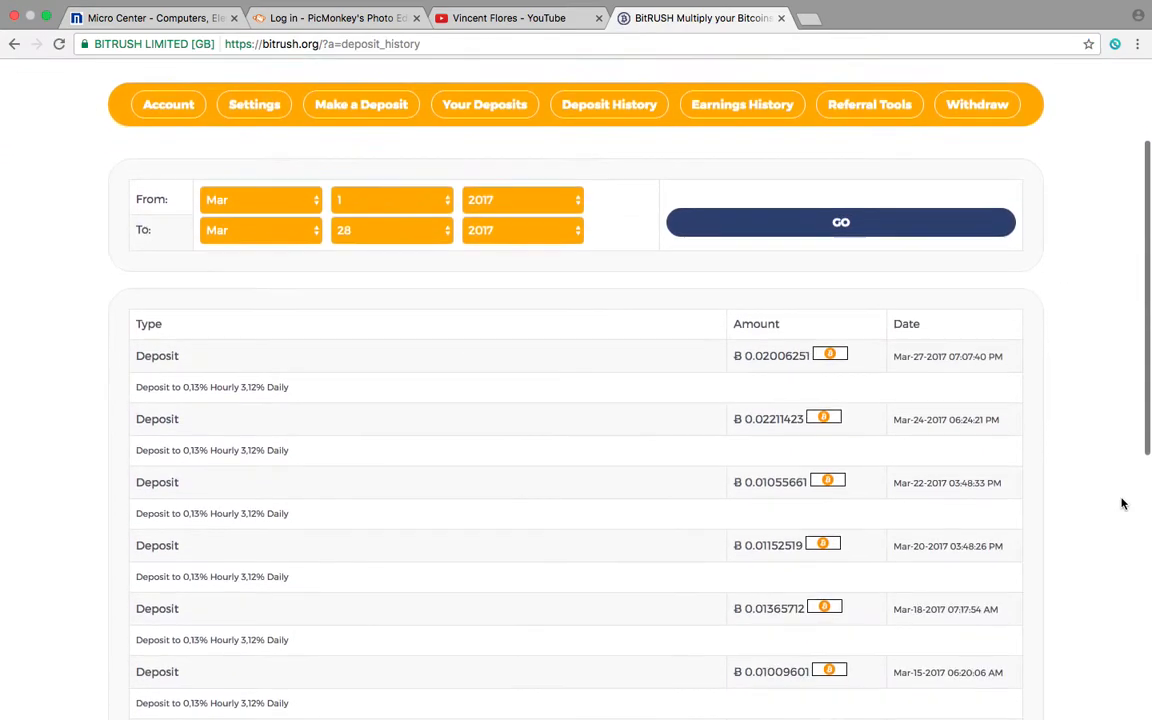
pyautogui.scroll(-3)
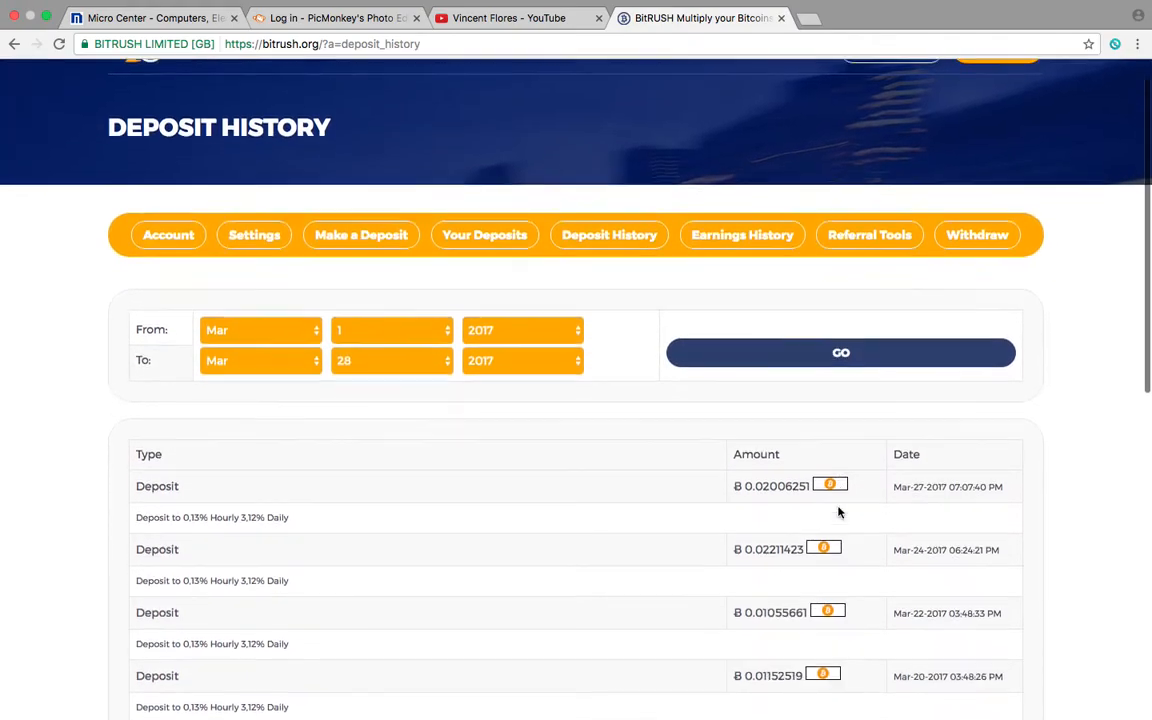
pyautogui.scroll(-3)
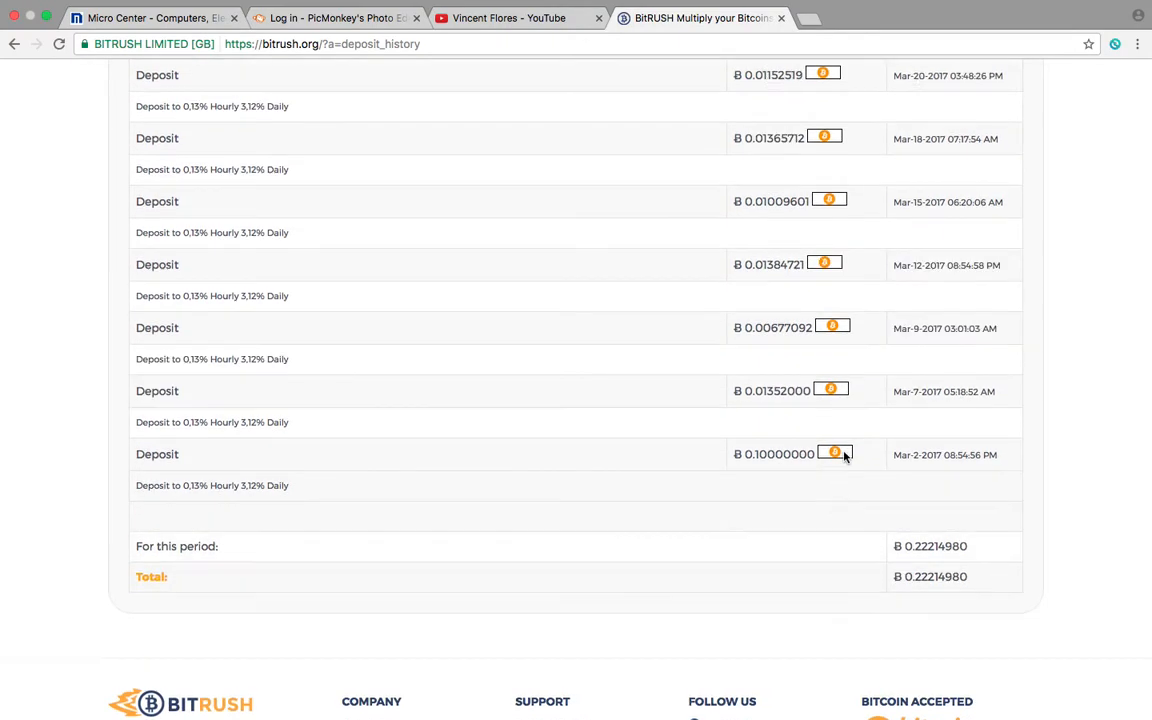
pyautogui.click(742, 272)
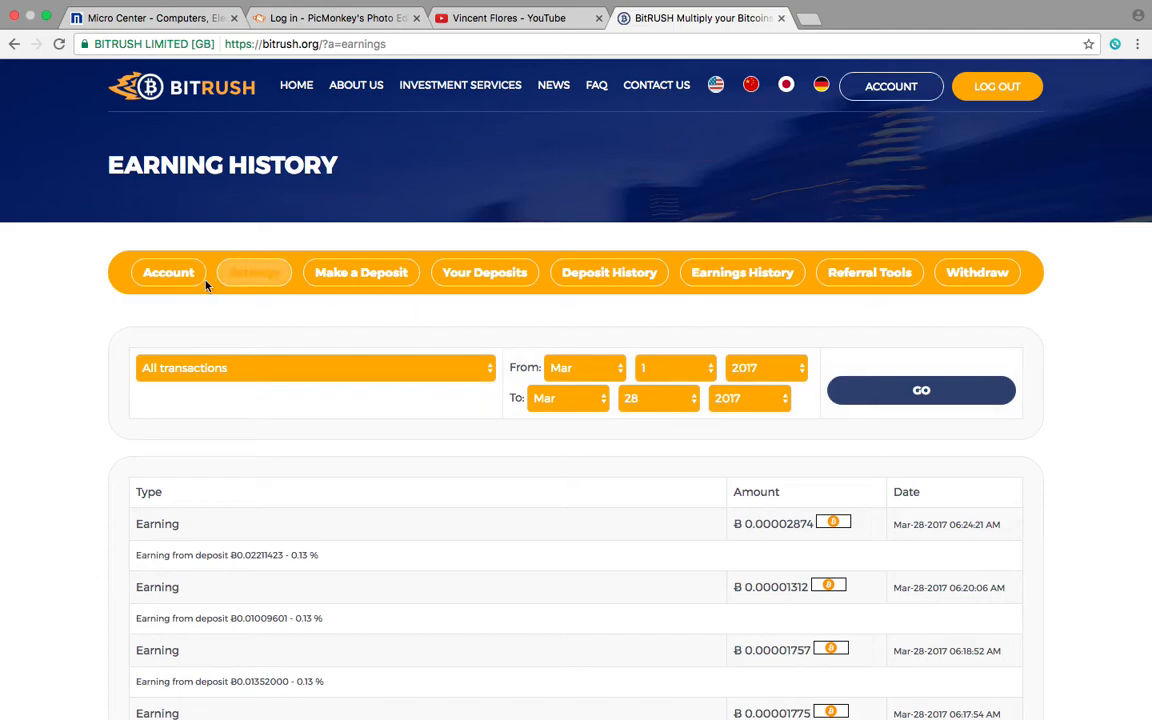
pyautogui.click(168, 272)
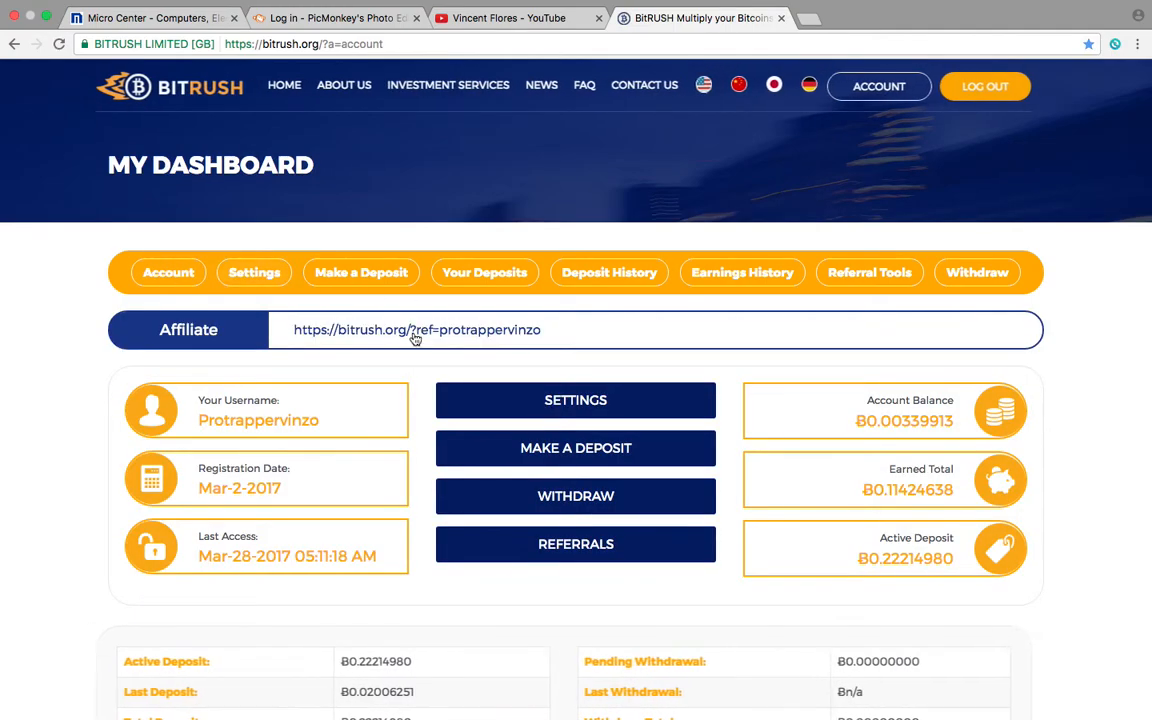
pyautogui.scroll(-3)
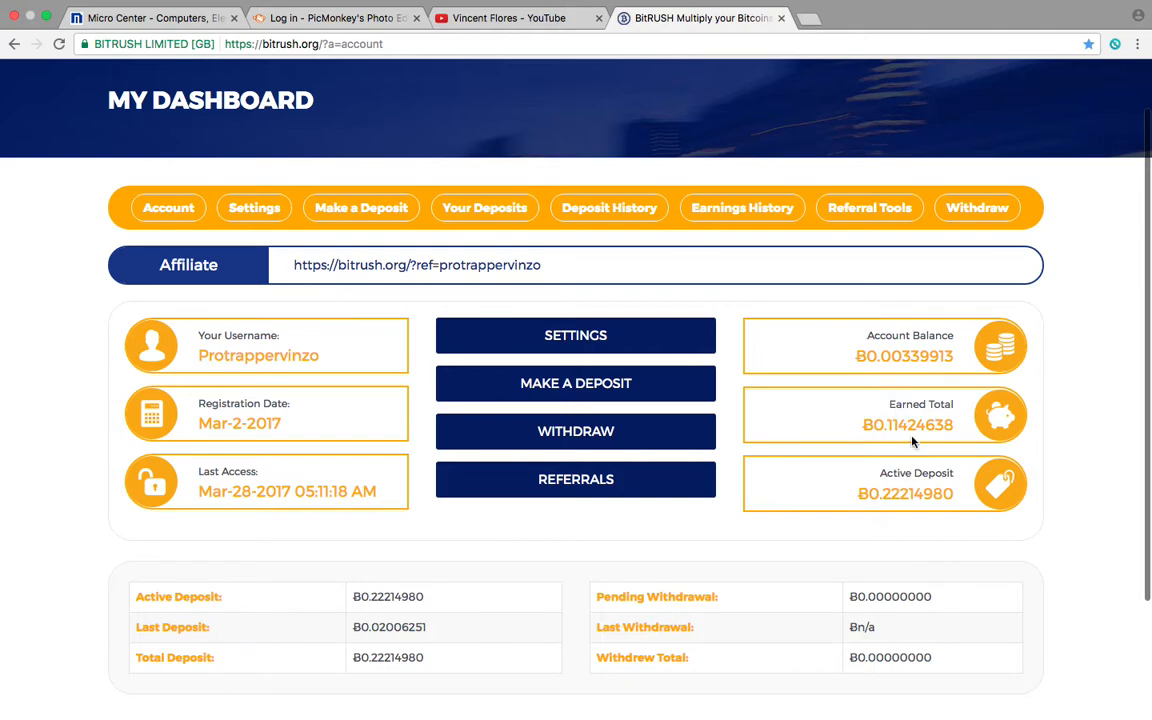
pyautogui.moveTo(908, 362)
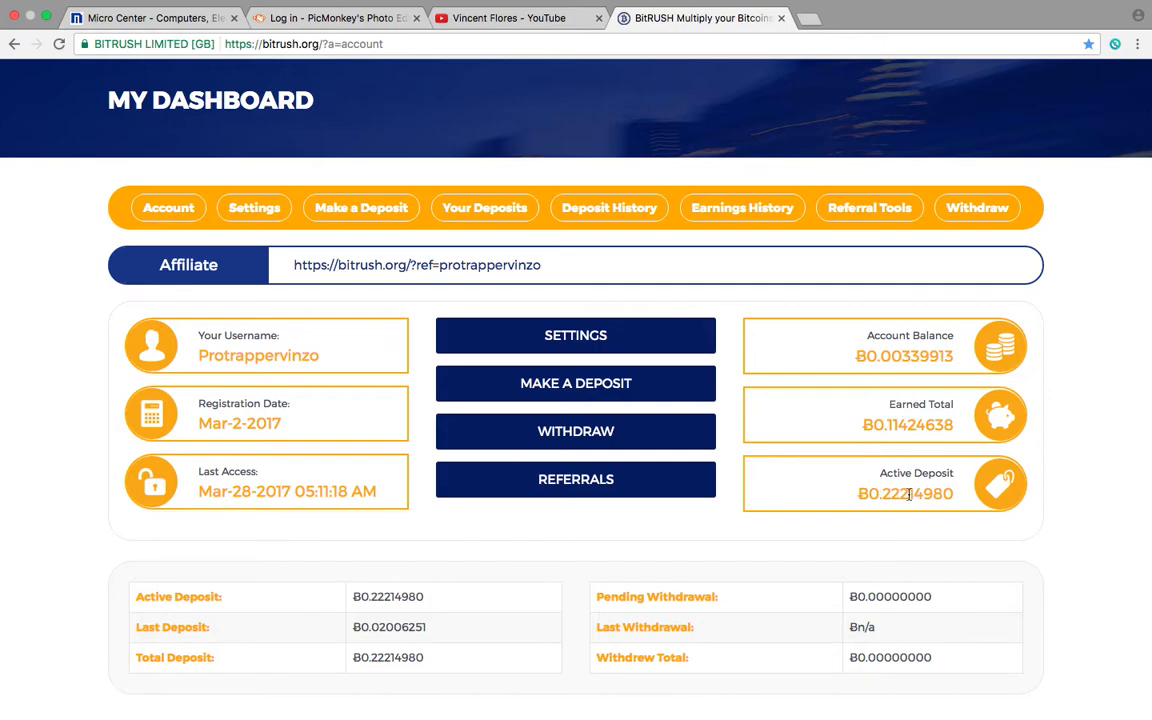
# Look through Your Deposits with each dated deposit and profit totals, ending on the account dashboard
pyautogui.click(484, 206)
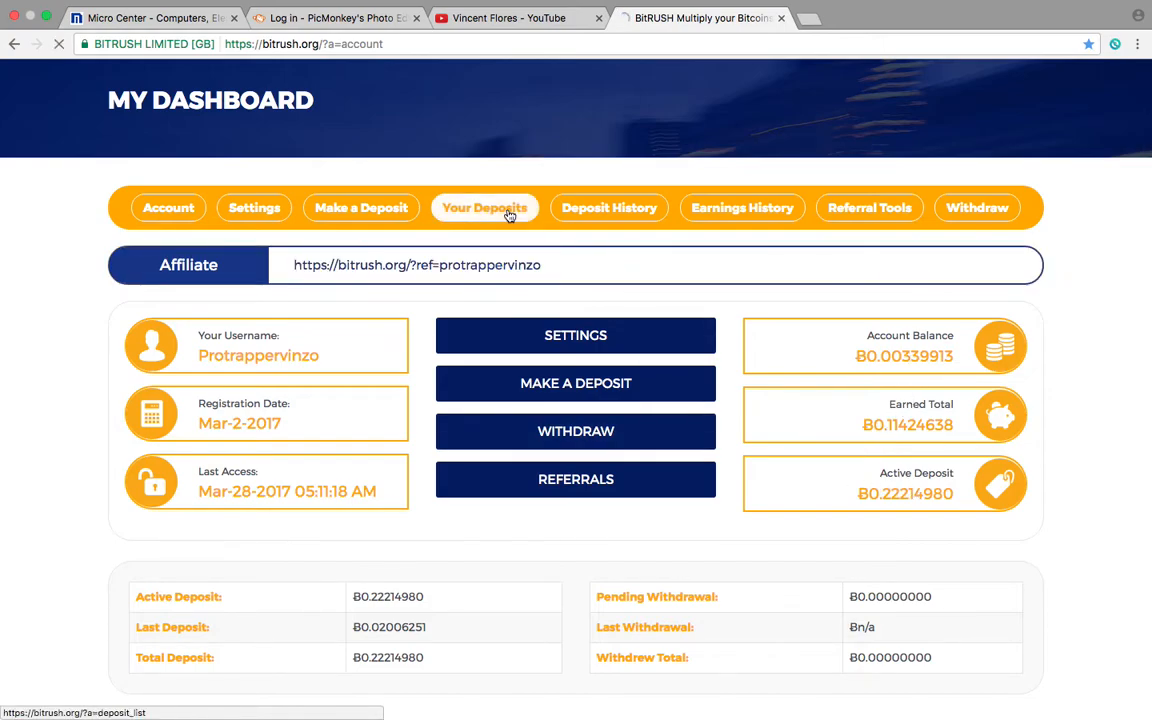
pyautogui.click(484, 206)
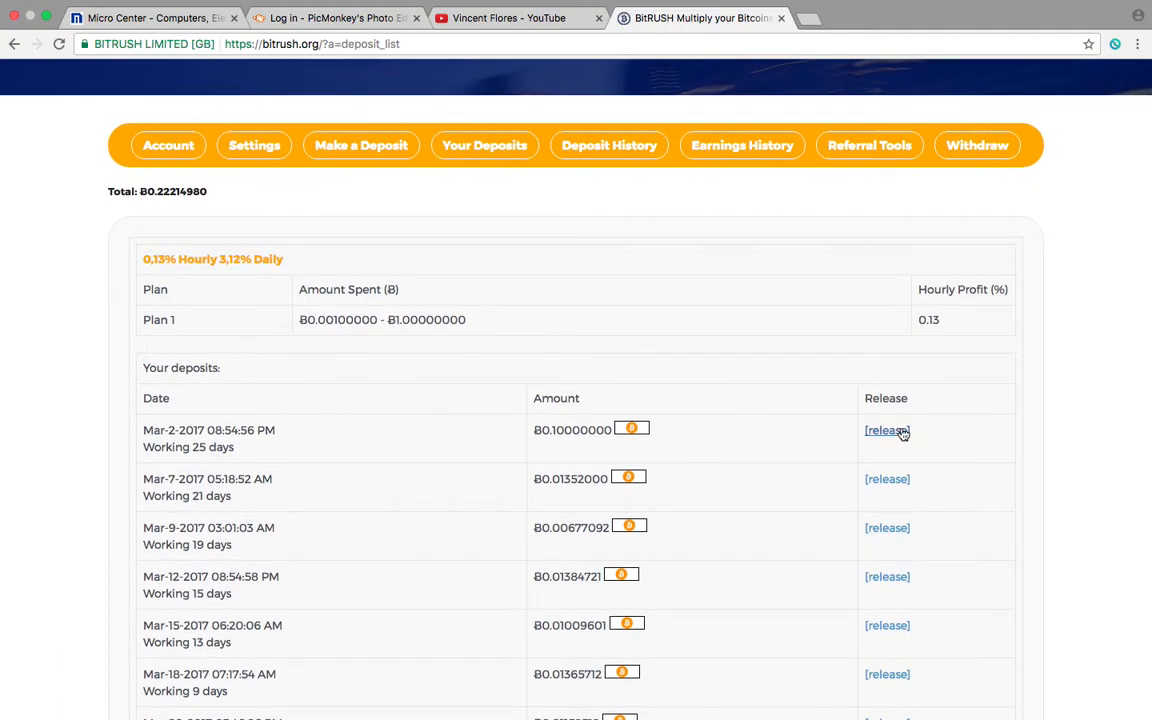
pyautogui.moveTo(888, 430)
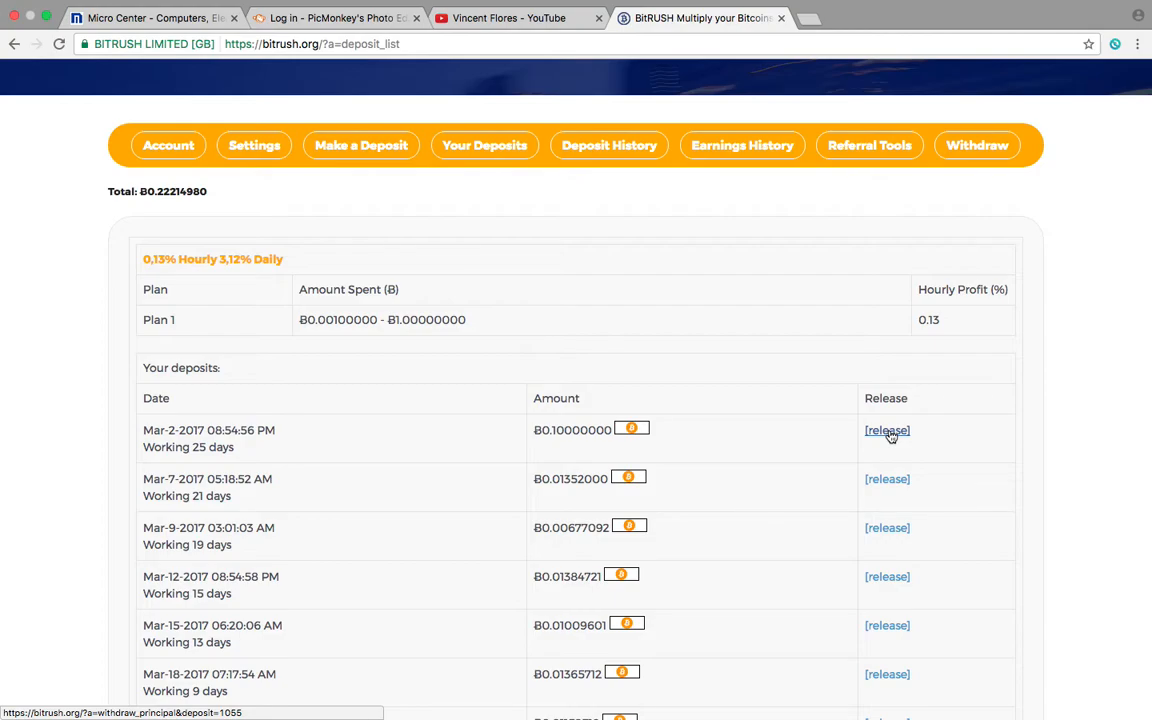
pyautogui.scroll(-3)
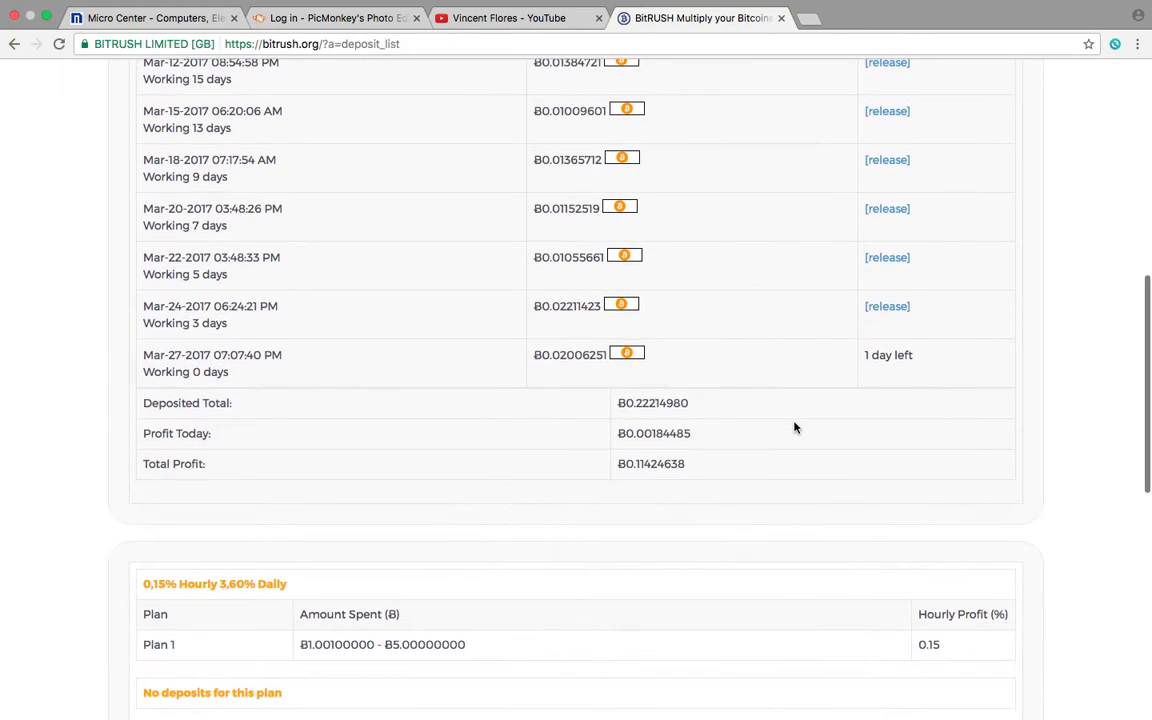
pyautogui.scroll(3)
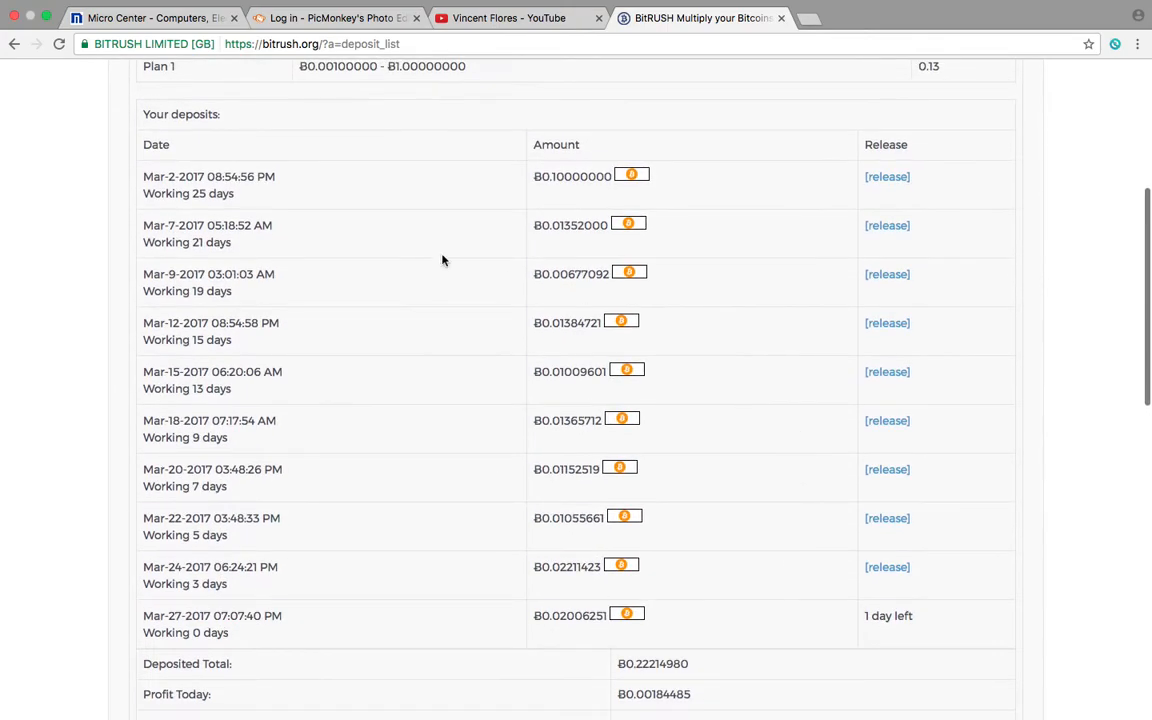
pyautogui.moveTo(324, 448)
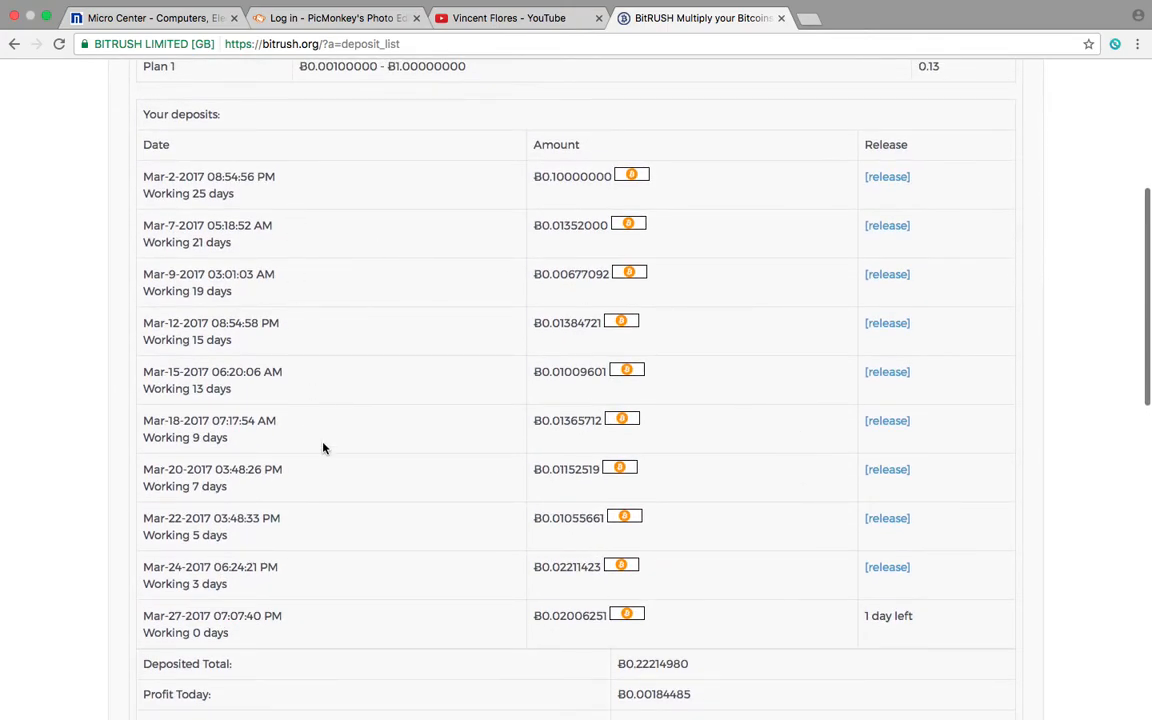
pyautogui.moveTo(350, 508)
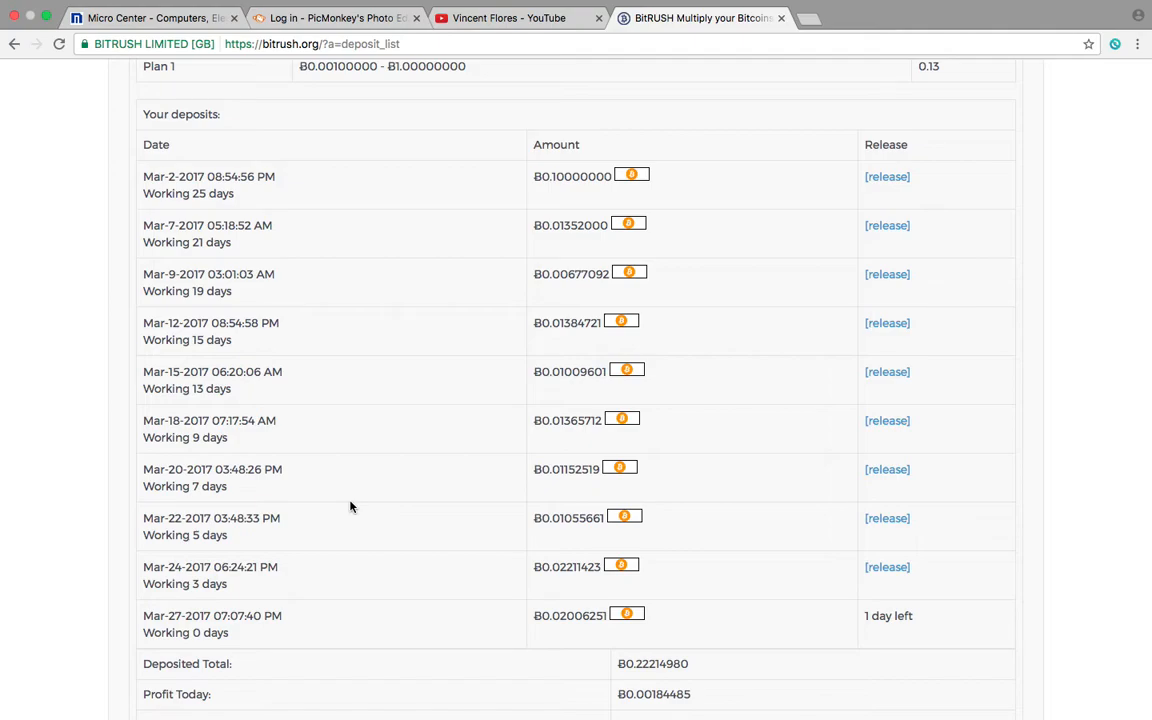
pyautogui.scroll(-3)
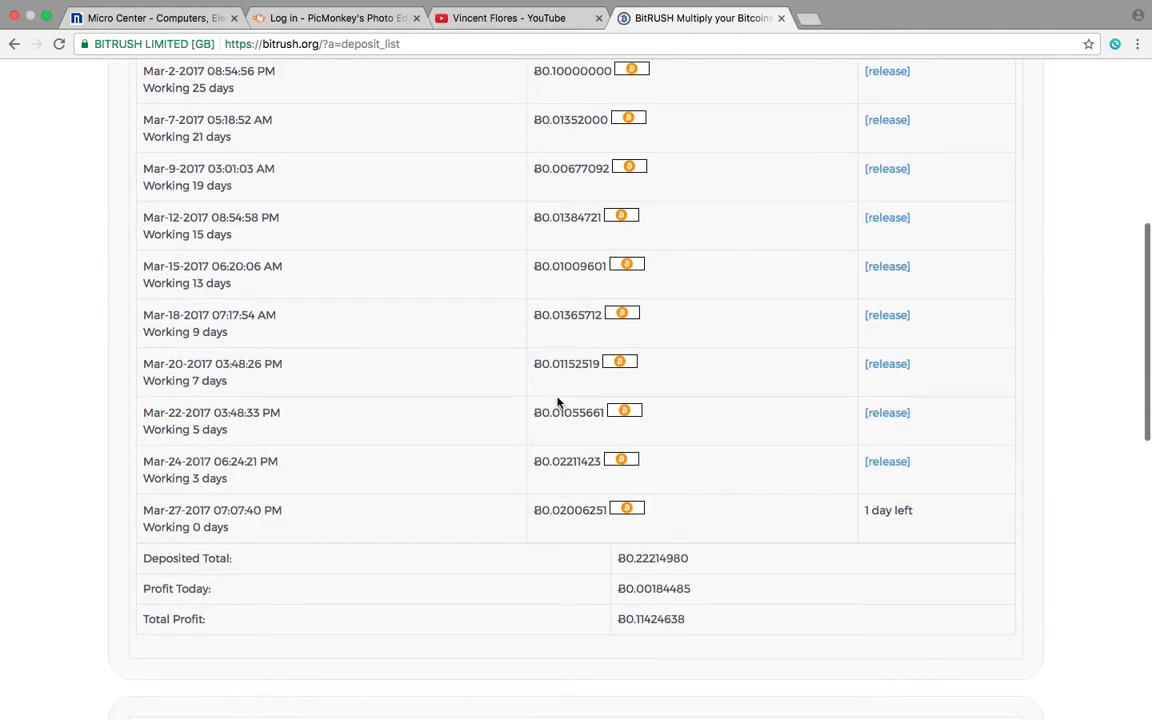
pyautogui.moveTo(540, 116)
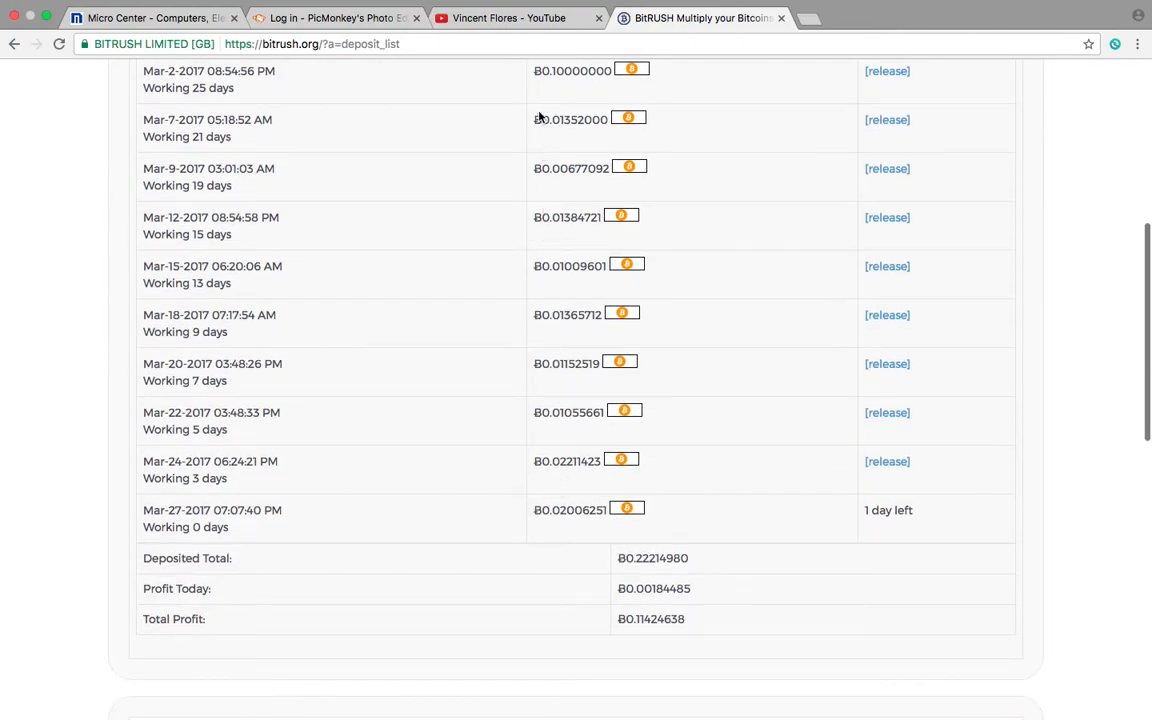
pyautogui.scroll(-3)
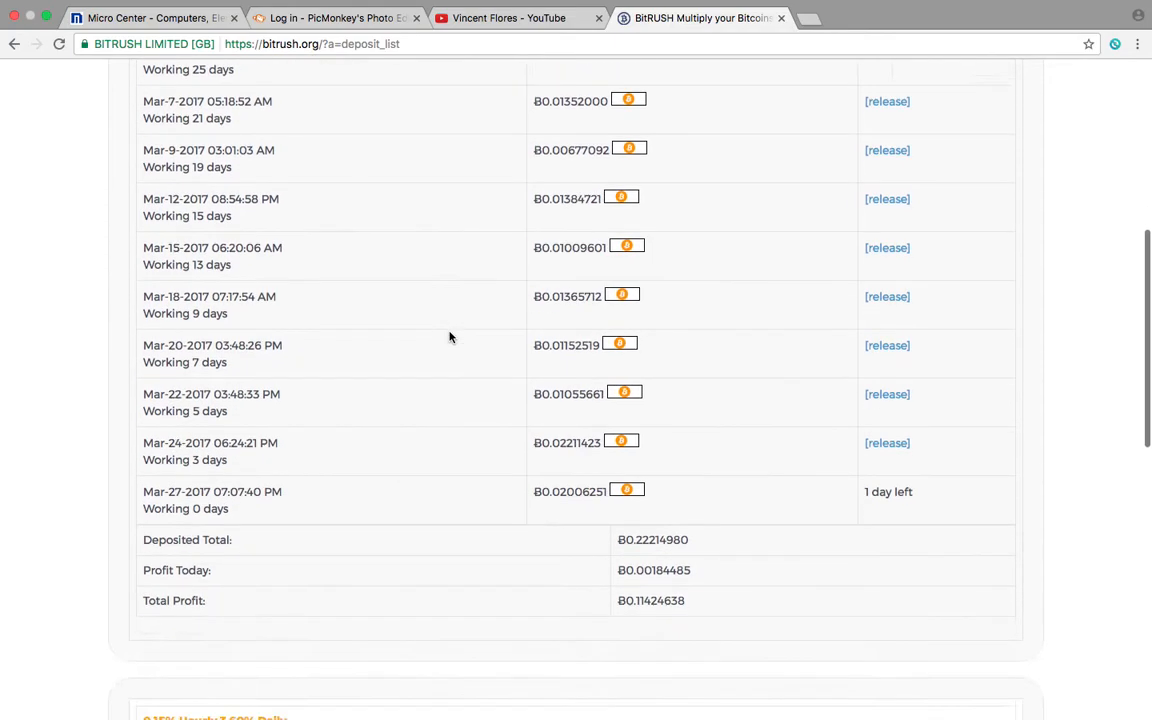
pyautogui.scroll(-3)
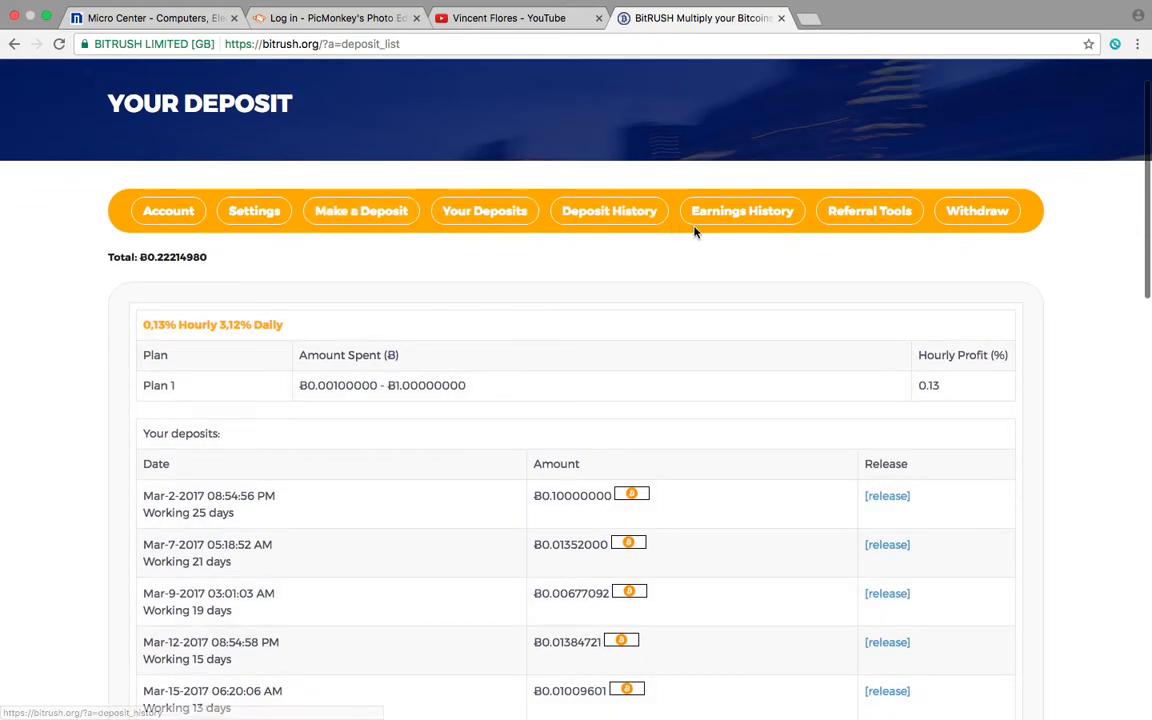
pyautogui.scroll(-3)
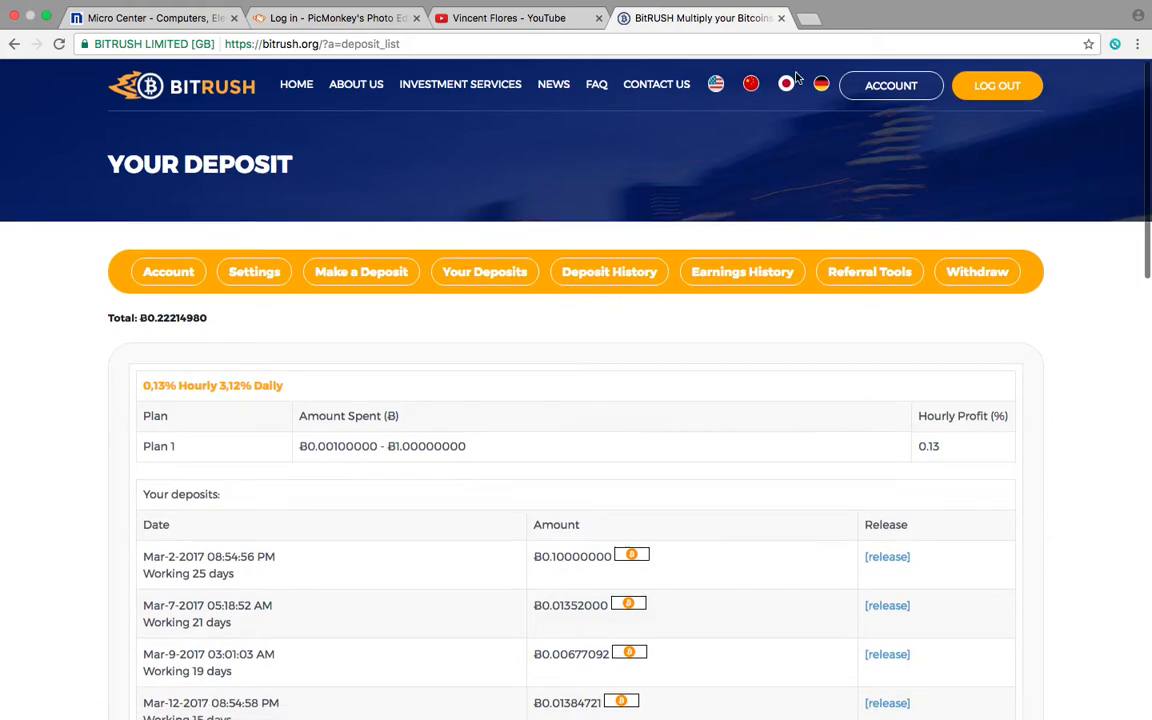
pyautogui.click(168, 272)
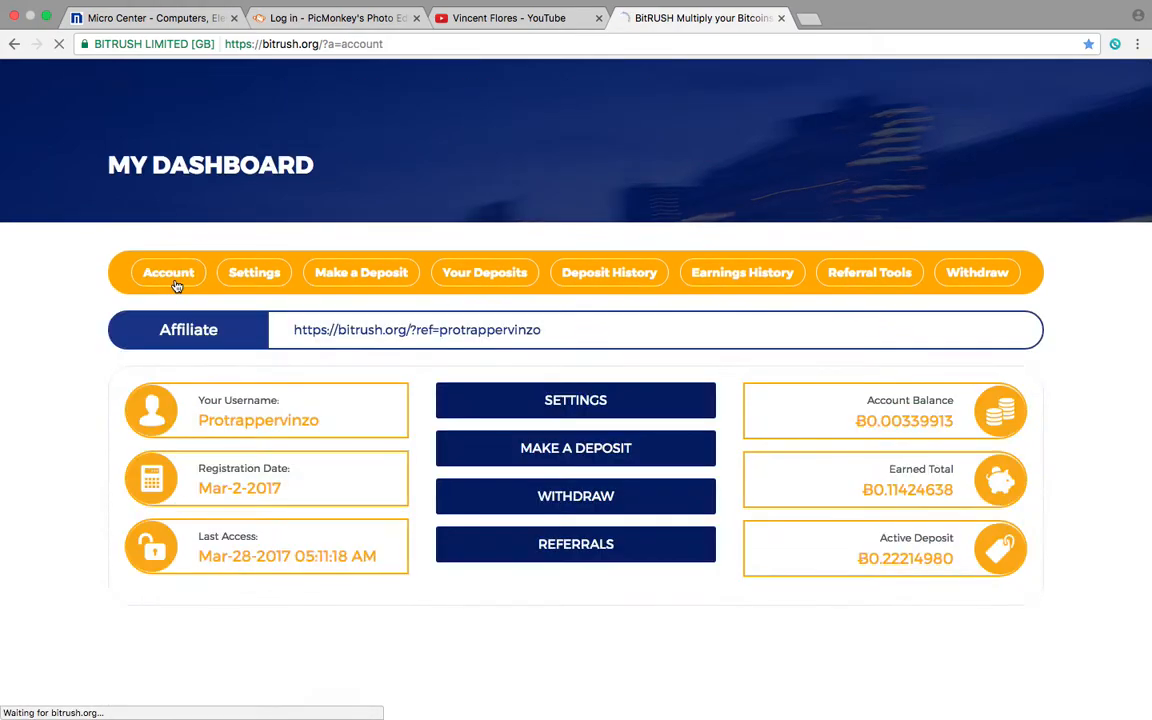
# Load genesis-mining.com from the Cloud Mining bookmark in a new tab
pyautogui.rightClick(416, 328)
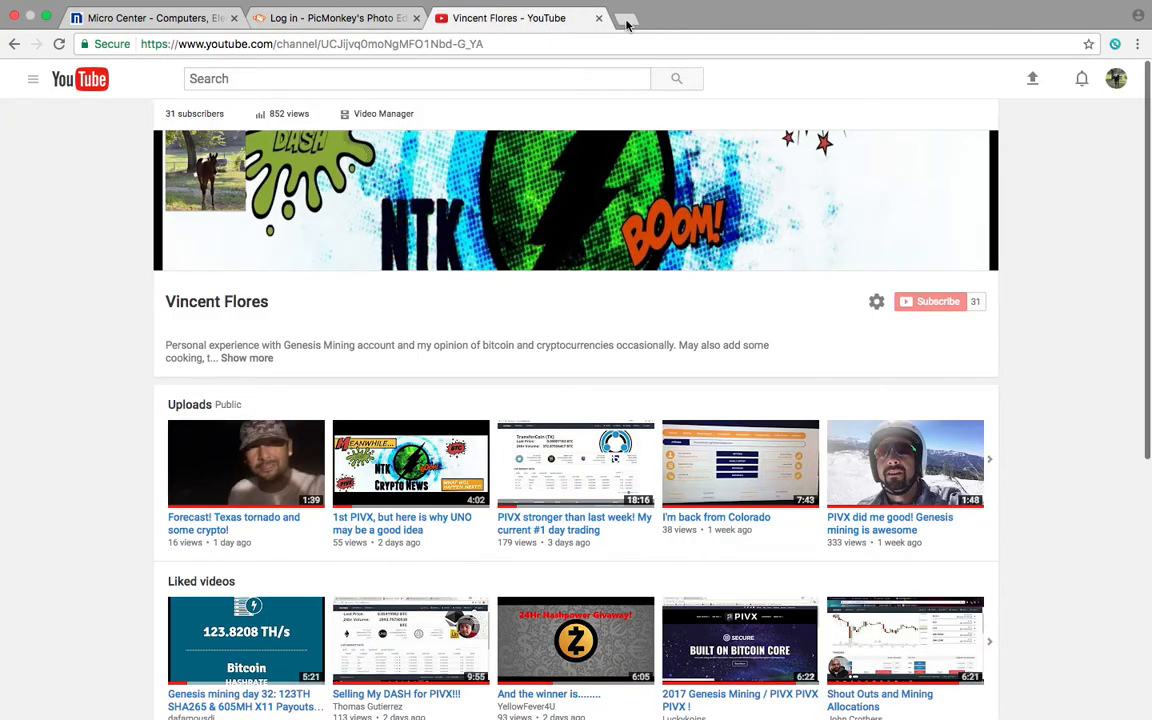
pyautogui.click(628, 18)
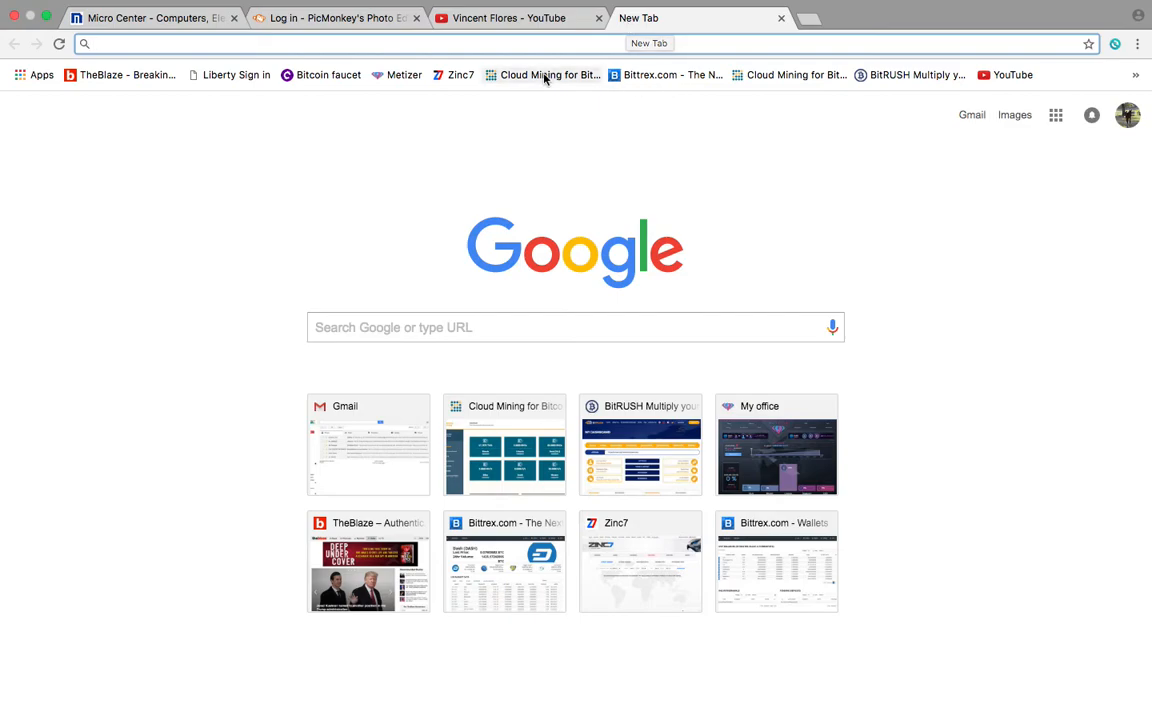
pyautogui.click(544, 76)
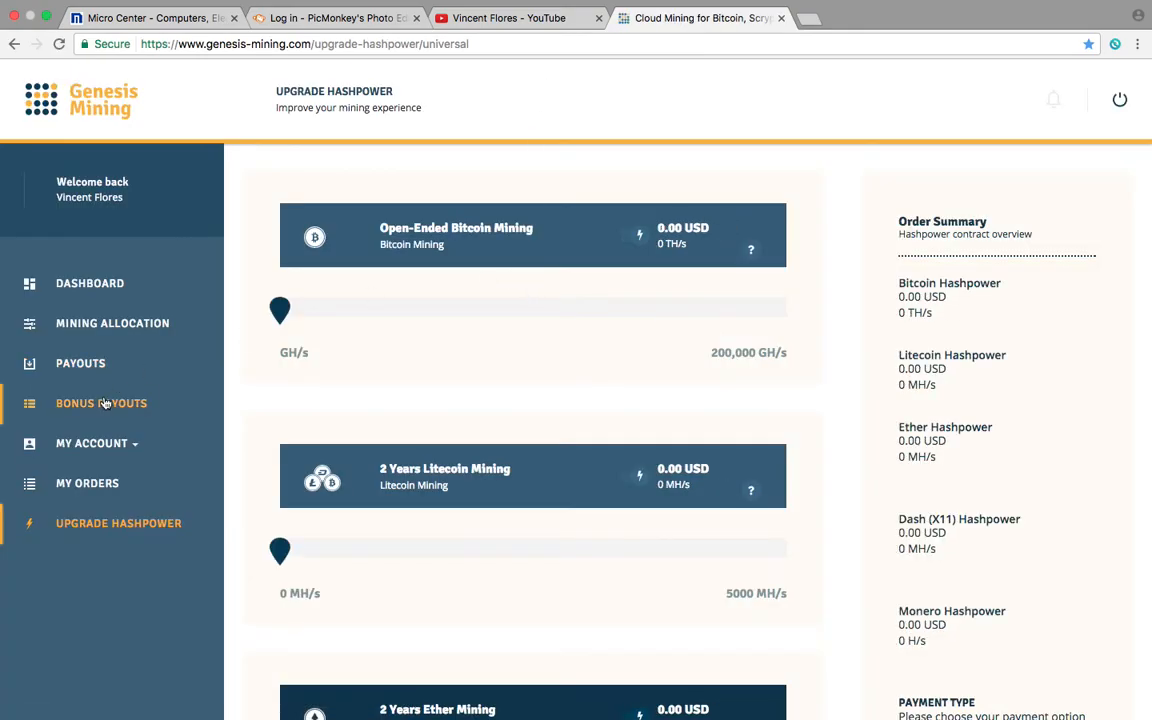
# View the Genesis Mining dashboard hashrate tiles for Bitcoin, Litecoin, Dash, Ether, Zcash and Monero
pyautogui.click(88, 284)
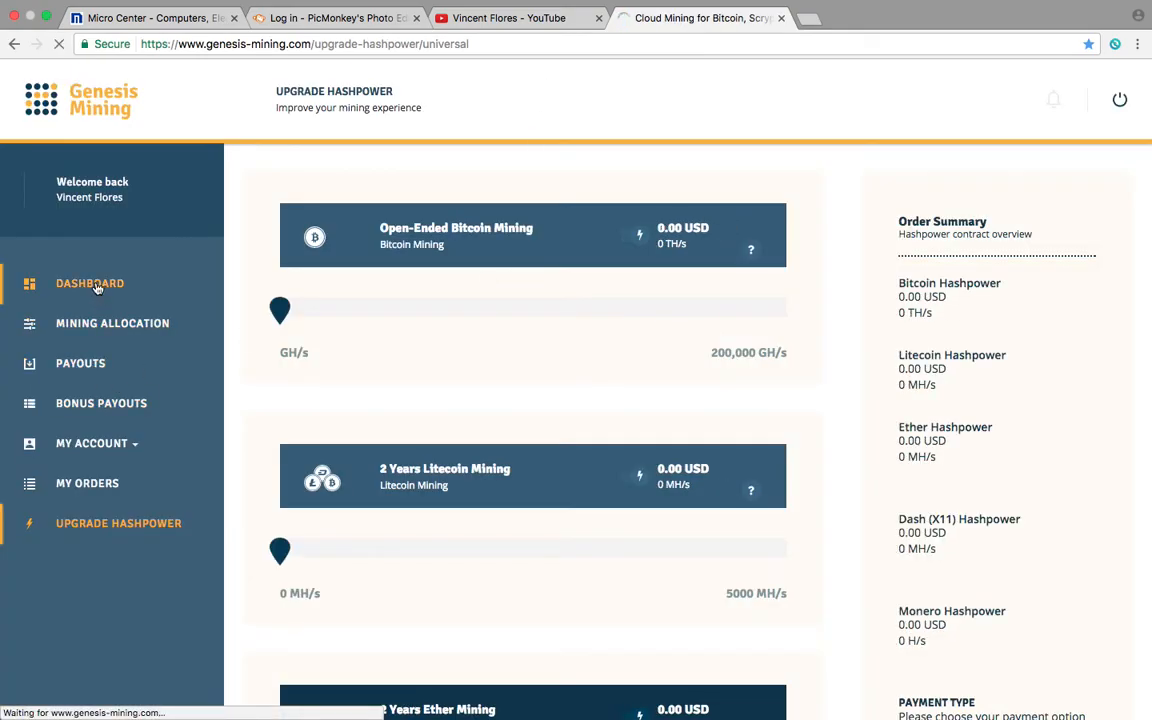
pyautogui.click(88, 284)
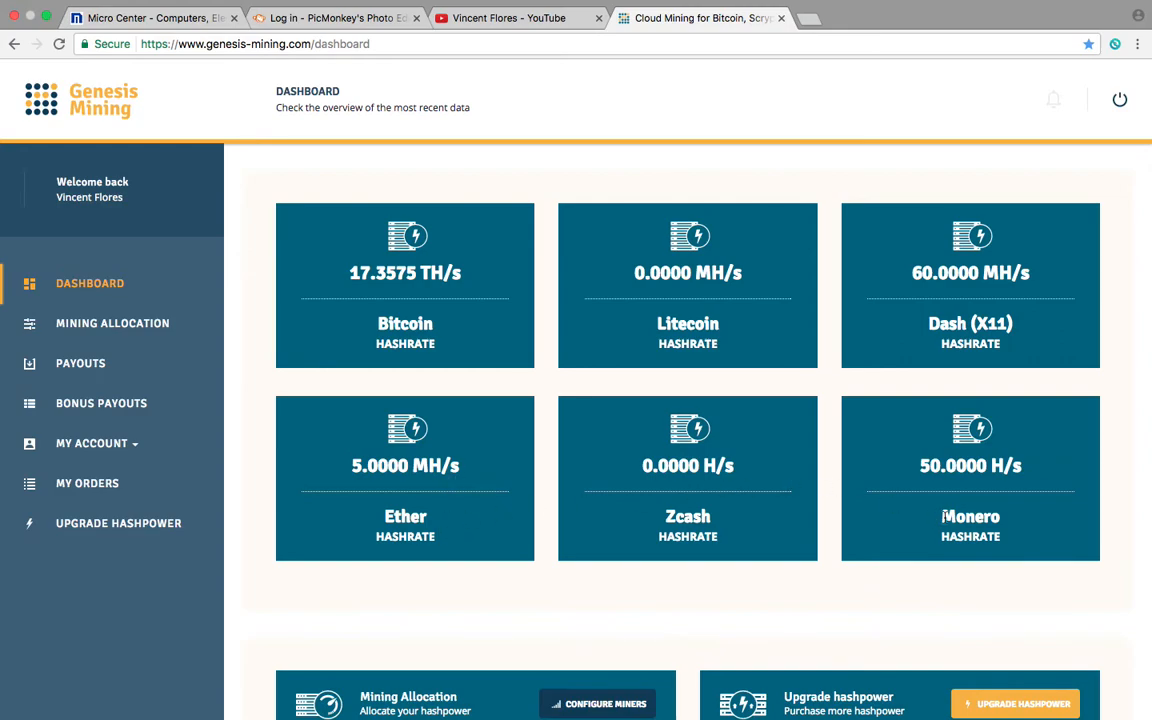
pyautogui.scroll(-3)
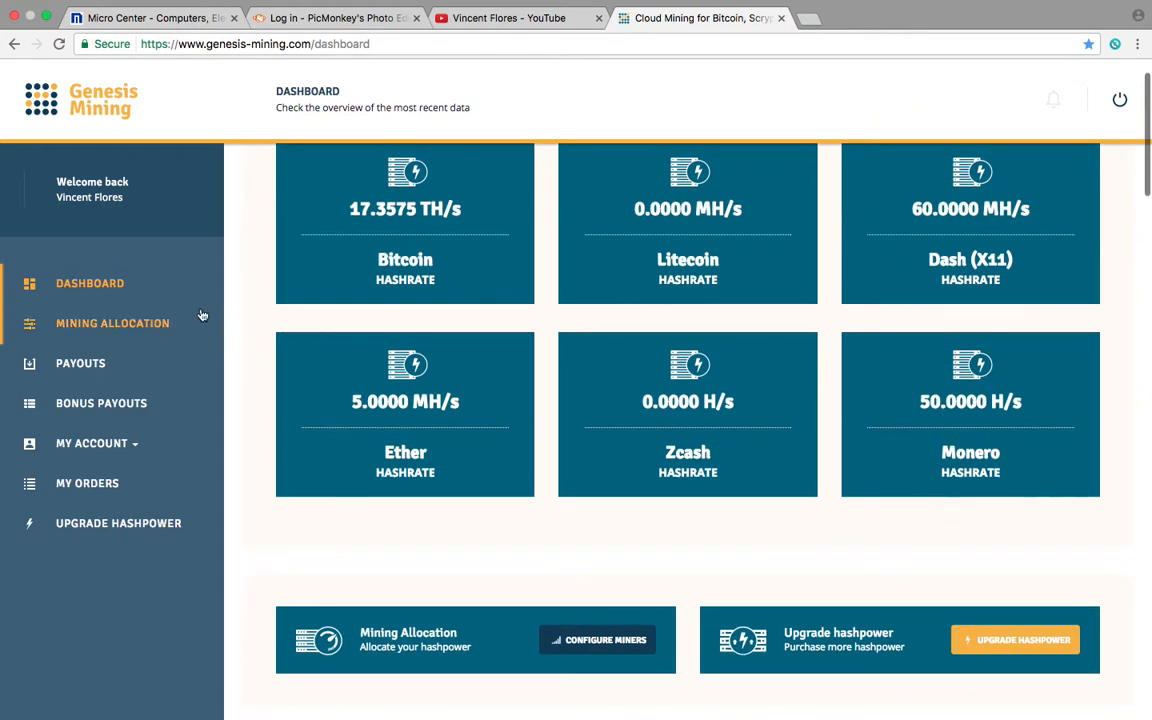
pyautogui.click(80, 364)
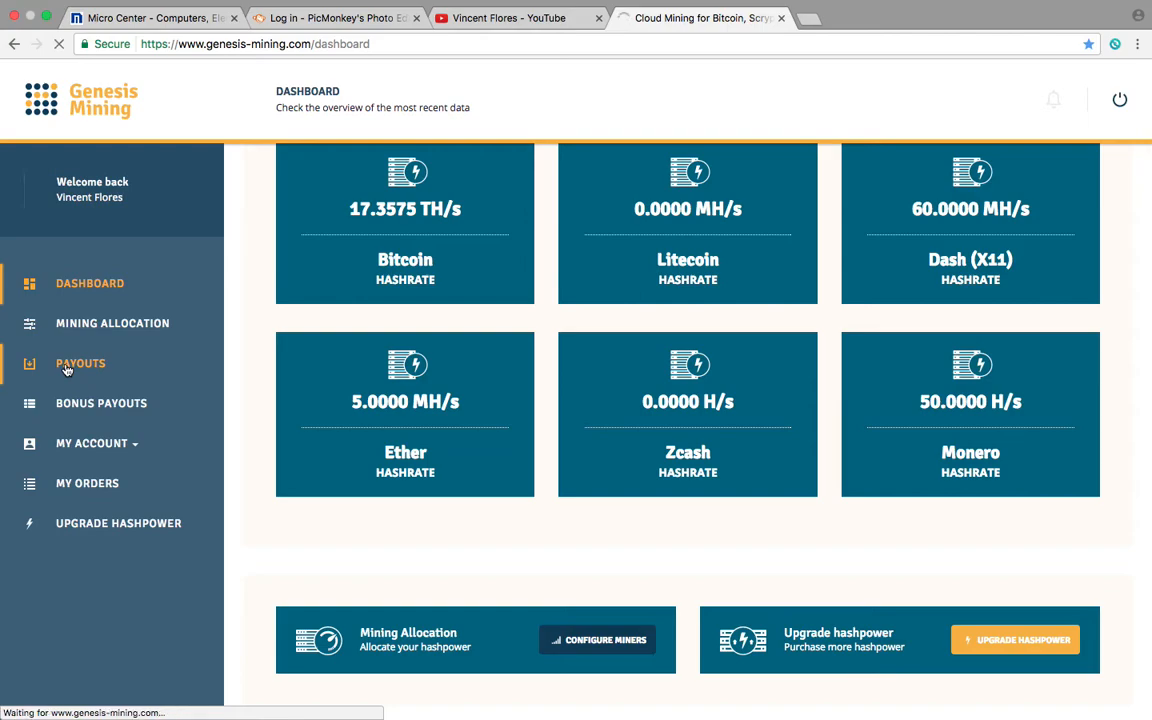
# Review the dated DASH, ETH, XMR and BTC payouts with the XMR and UNO notes, ending on the dashboard
pyautogui.click(80, 364)
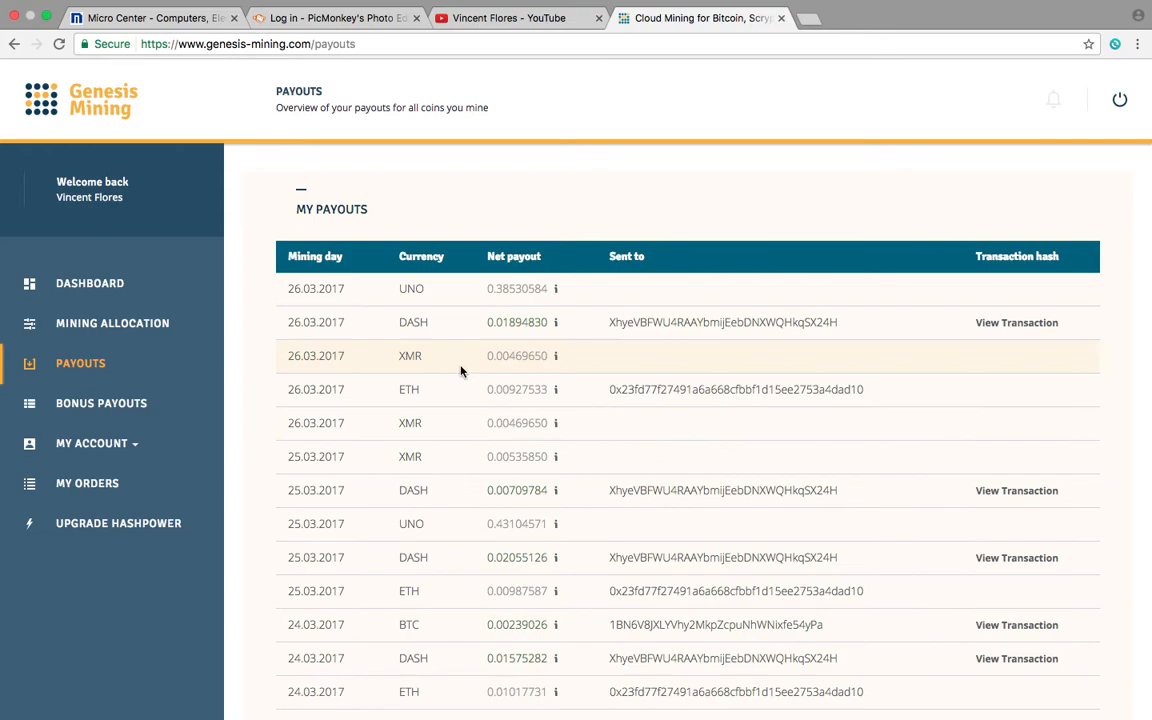
pyautogui.moveTo(548, 456)
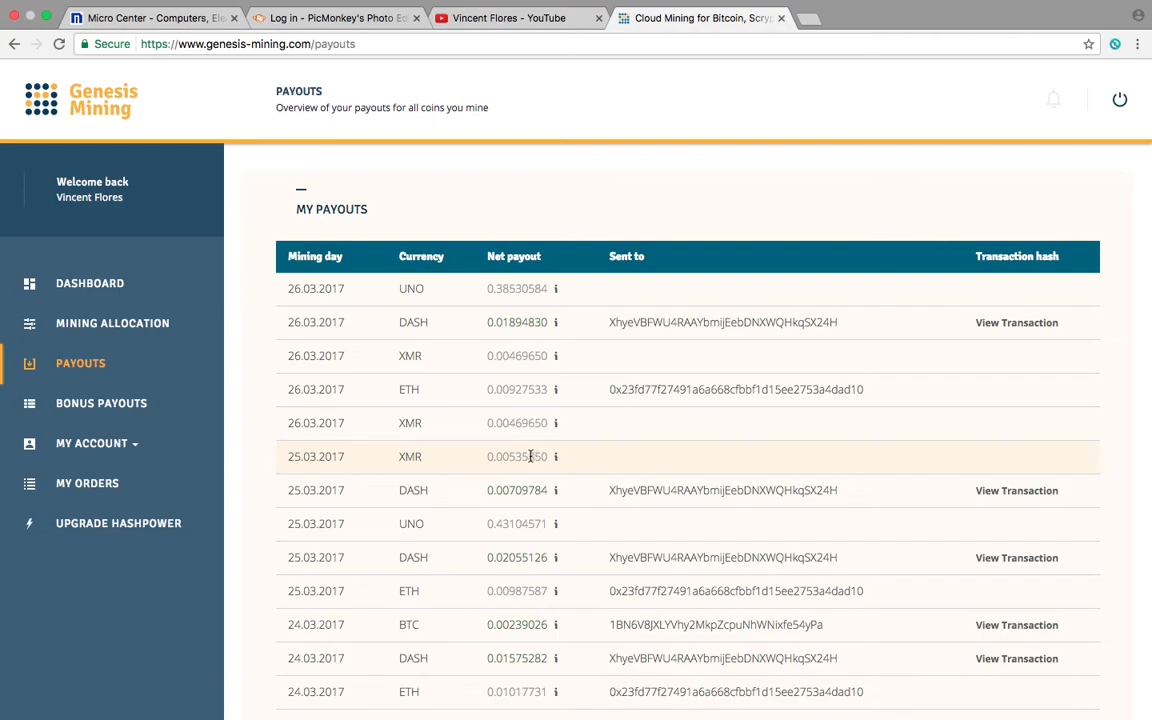
pyautogui.moveTo(534, 422)
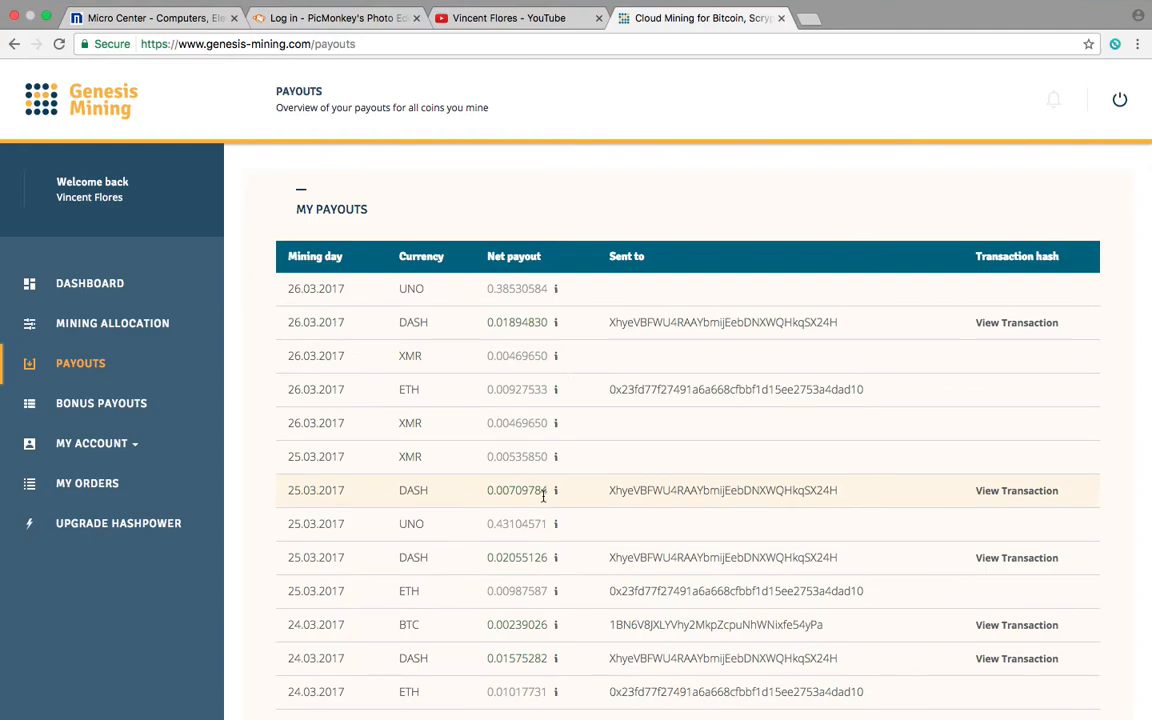
pyautogui.scroll(-3)
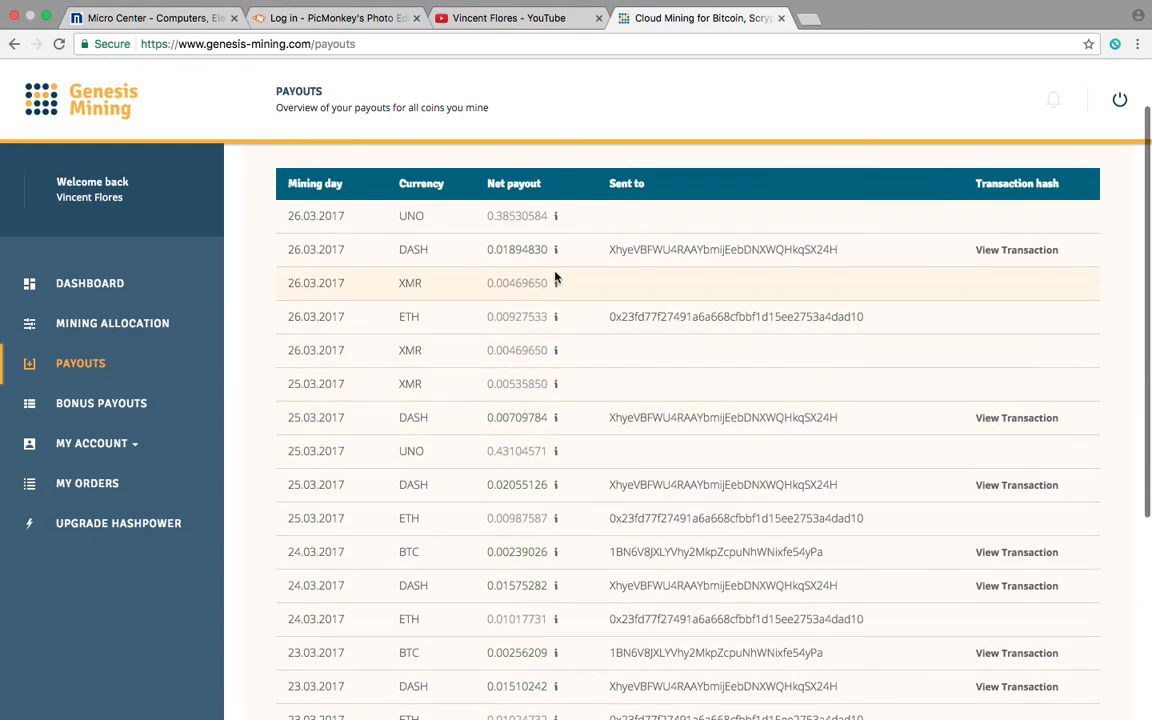
pyautogui.moveTo(556, 284)
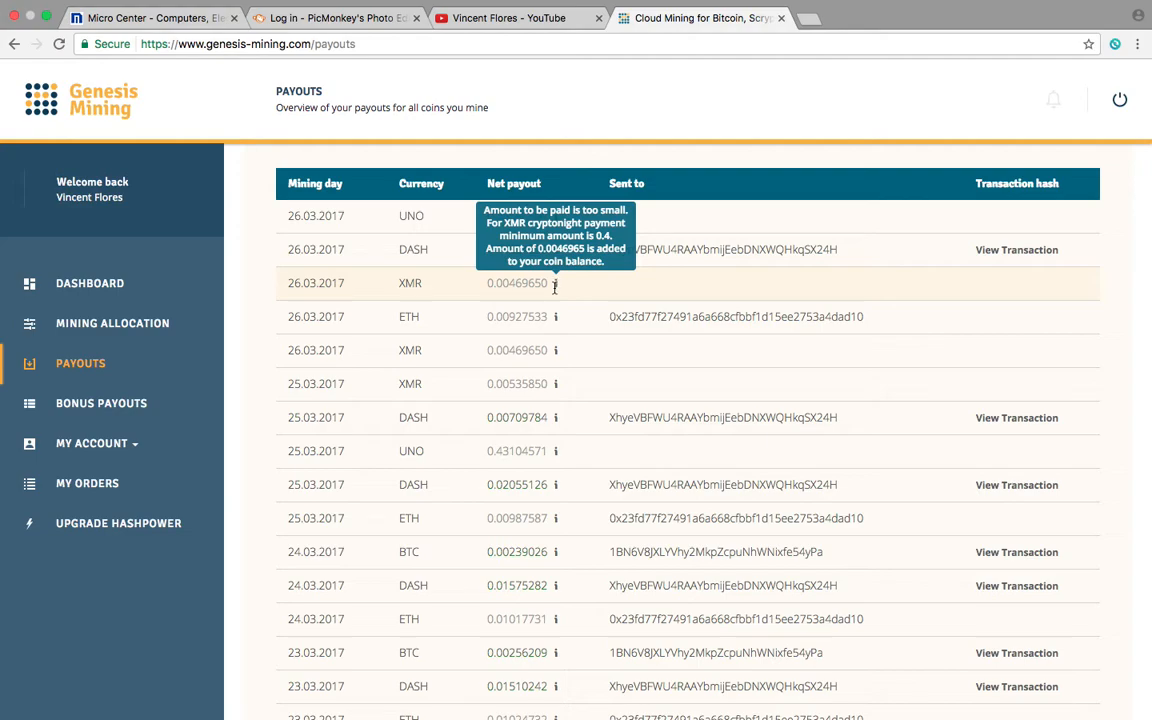
pyautogui.moveTo(568, 296)
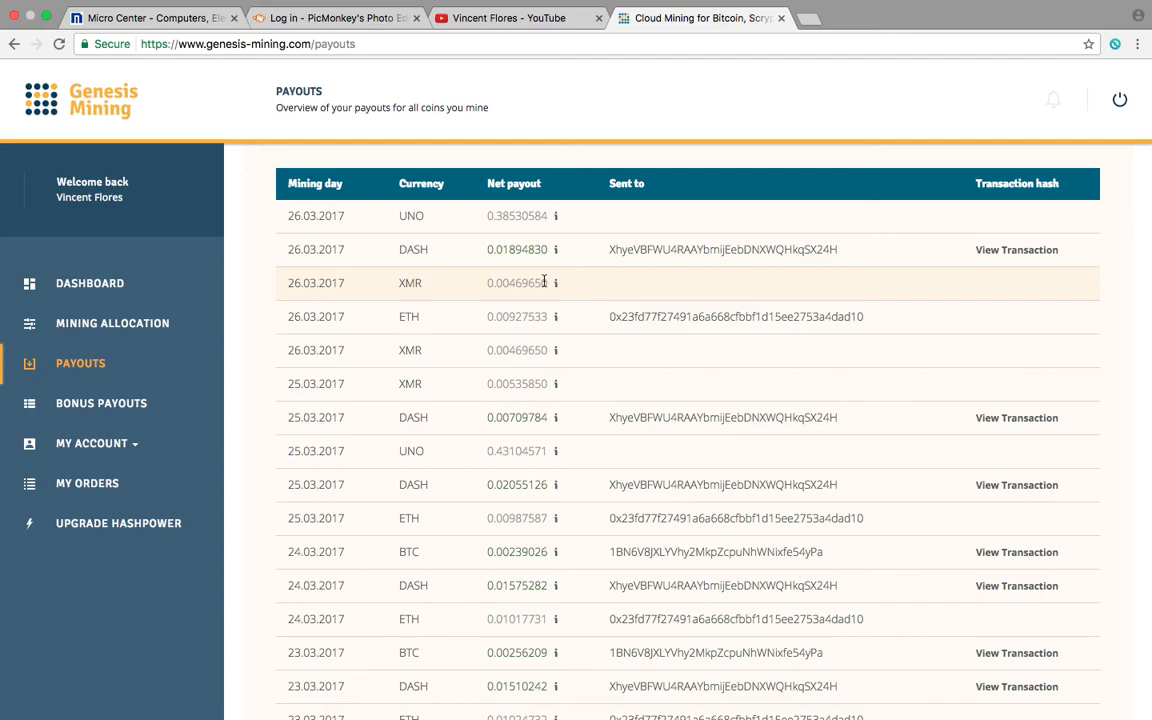
pyautogui.moveTo(524, 248)
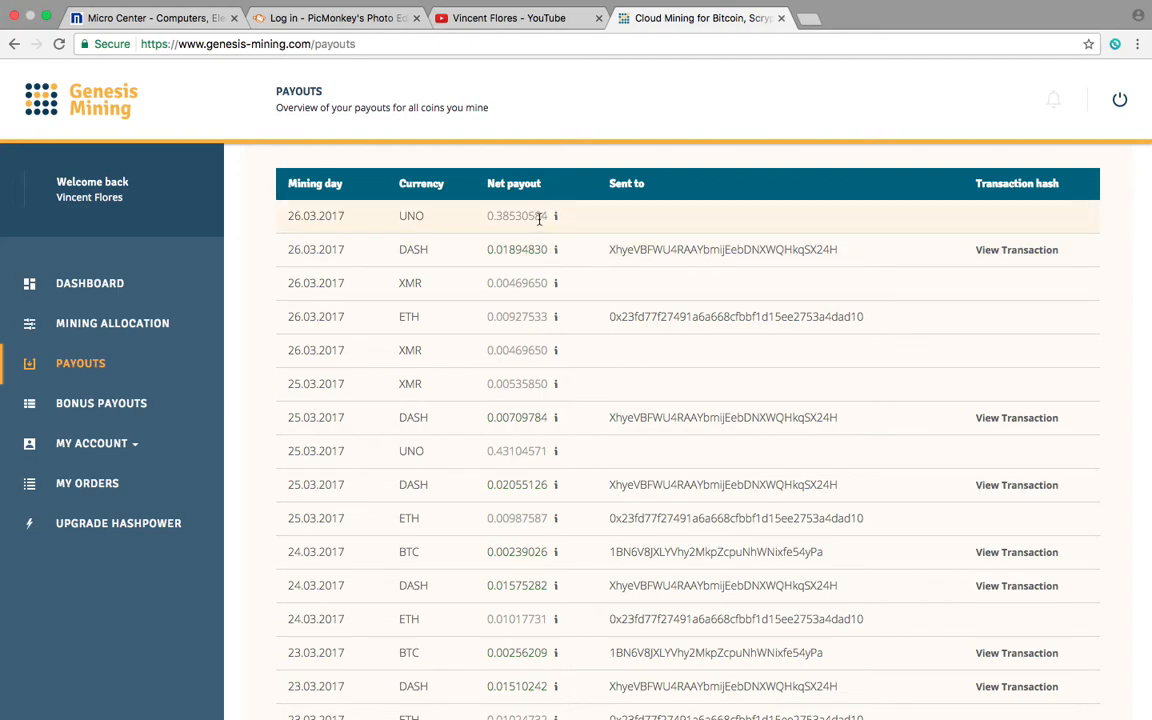
pyautogui.moveTo(556, 216)
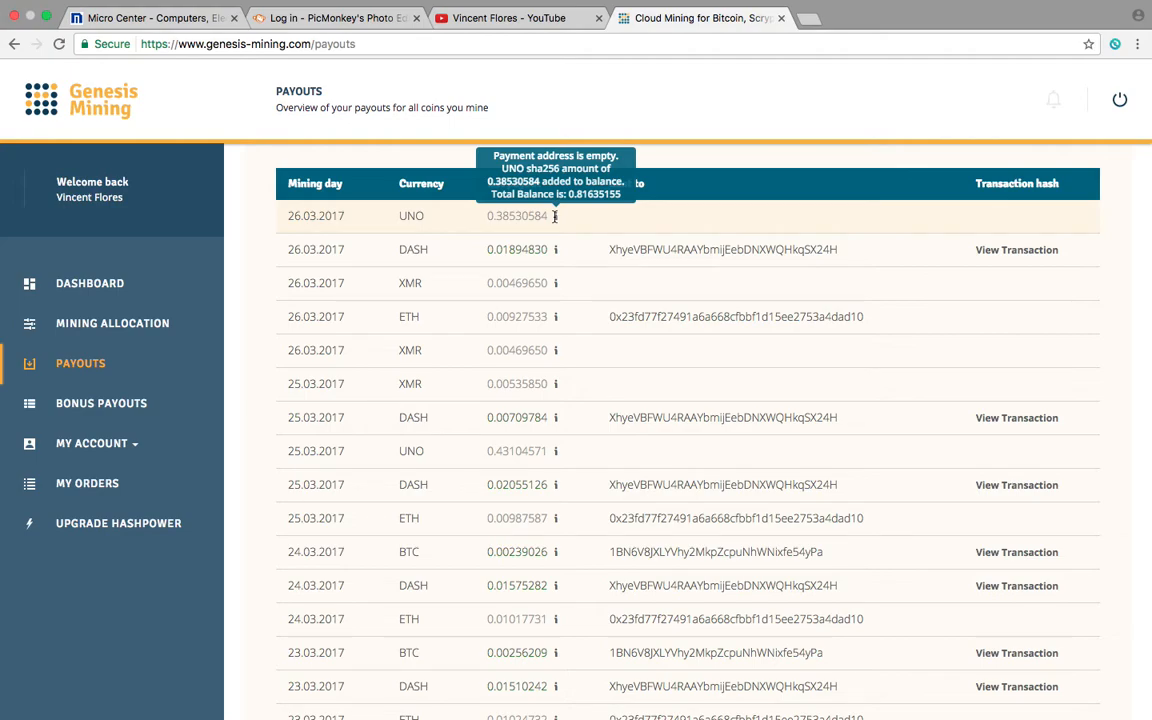
pyautogui.moveTo(540, 300)
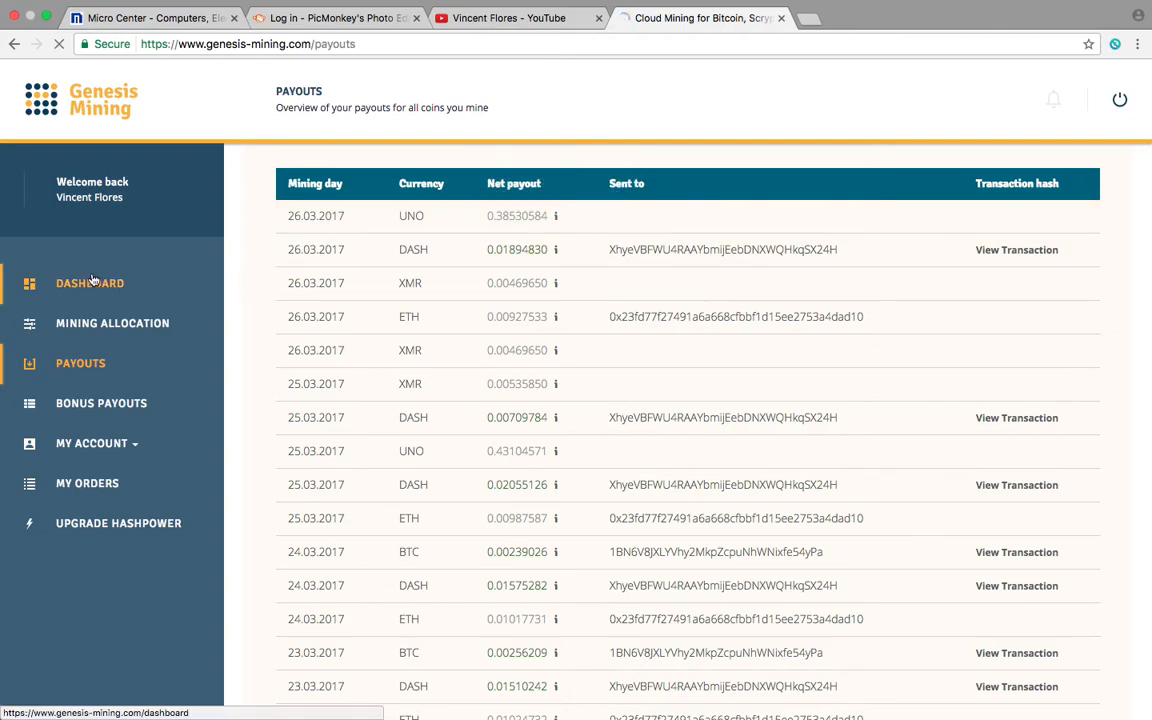
pyautogui.click(88, 284)
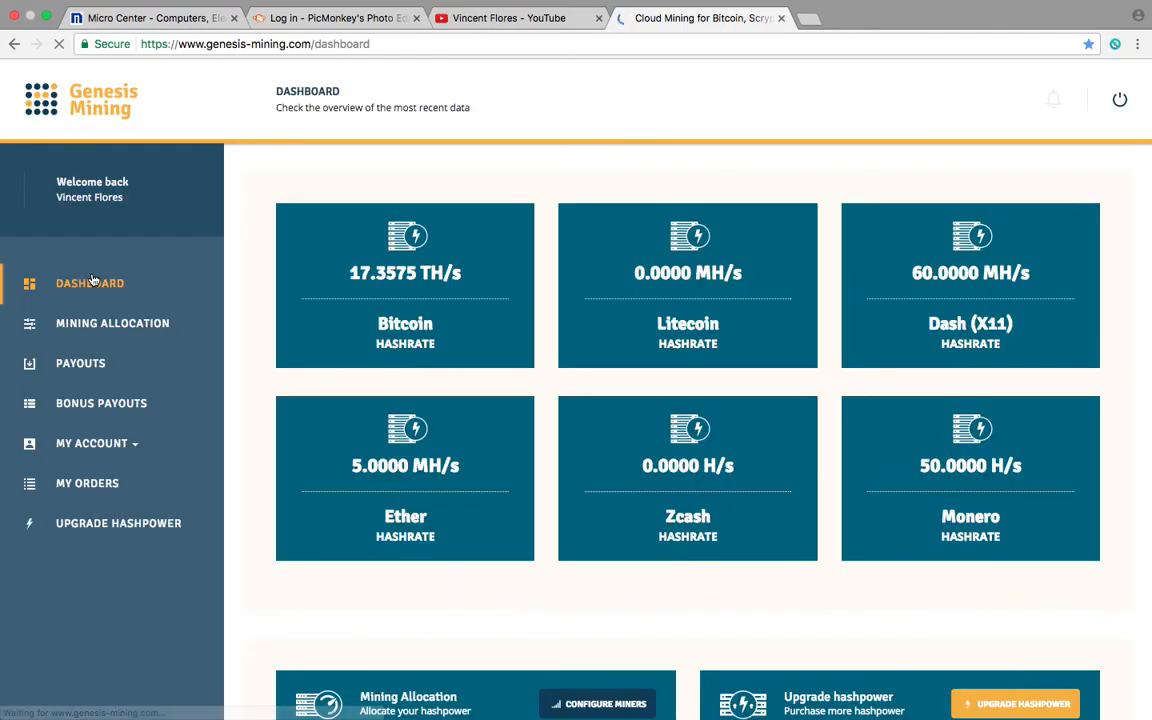
# Confirm the Mining Allocation dials put 100 percent of Bitcoin hashpower on UNO, ending on the dashboard
pyautogui.click(112, 324)
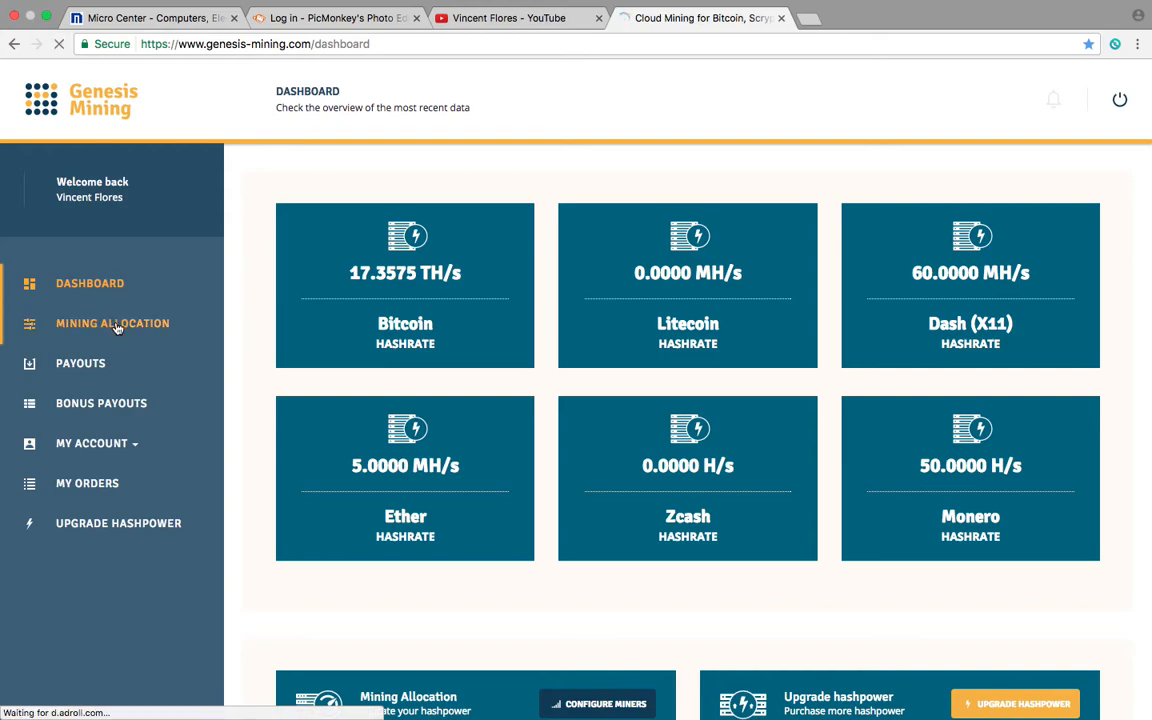
pyautogui.click(112, 324)
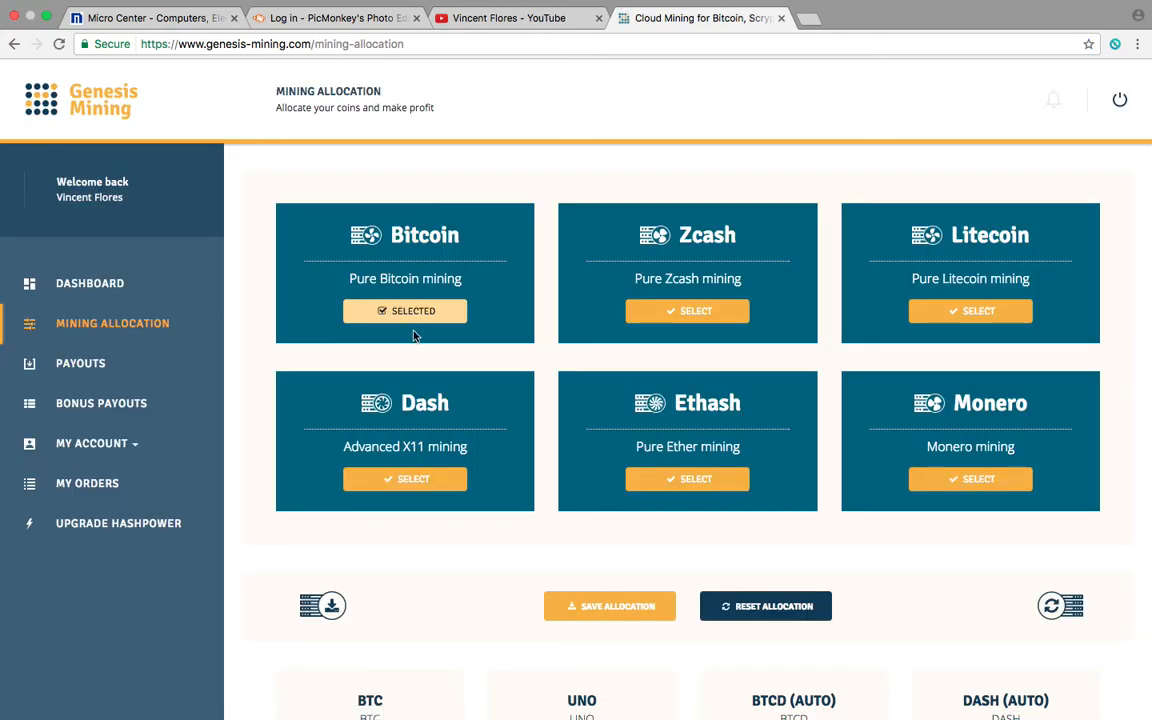
pyautogui.scroll(-3)
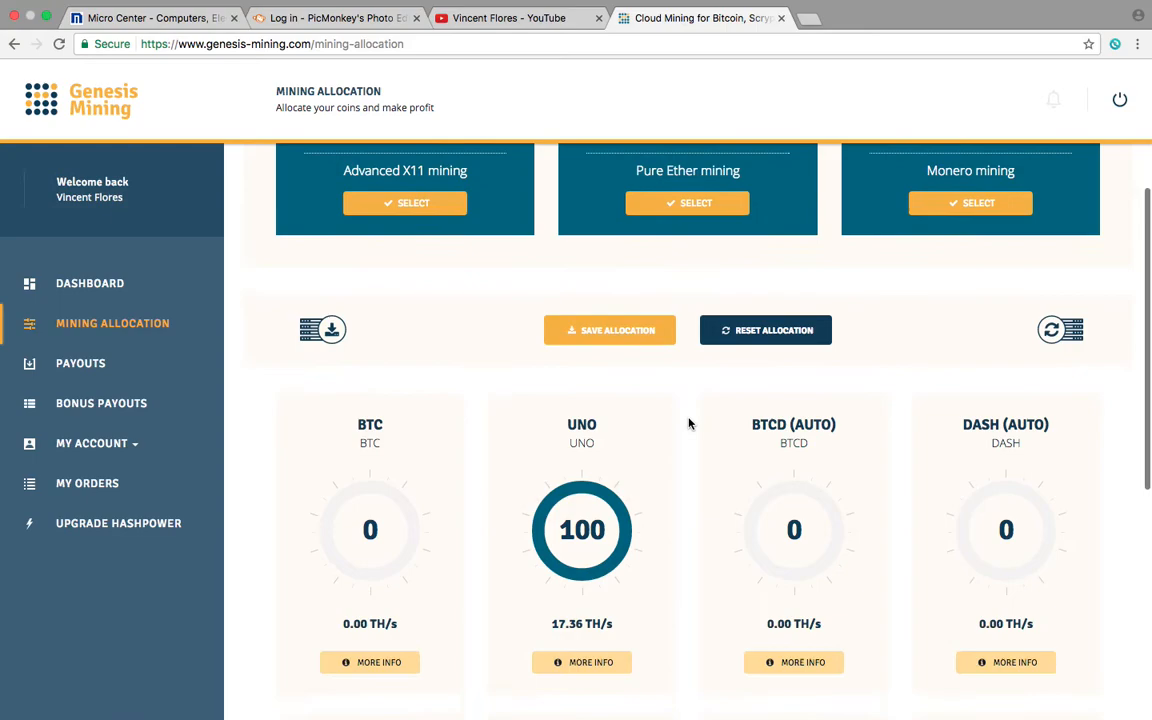
pyautogui.scroll(-3)
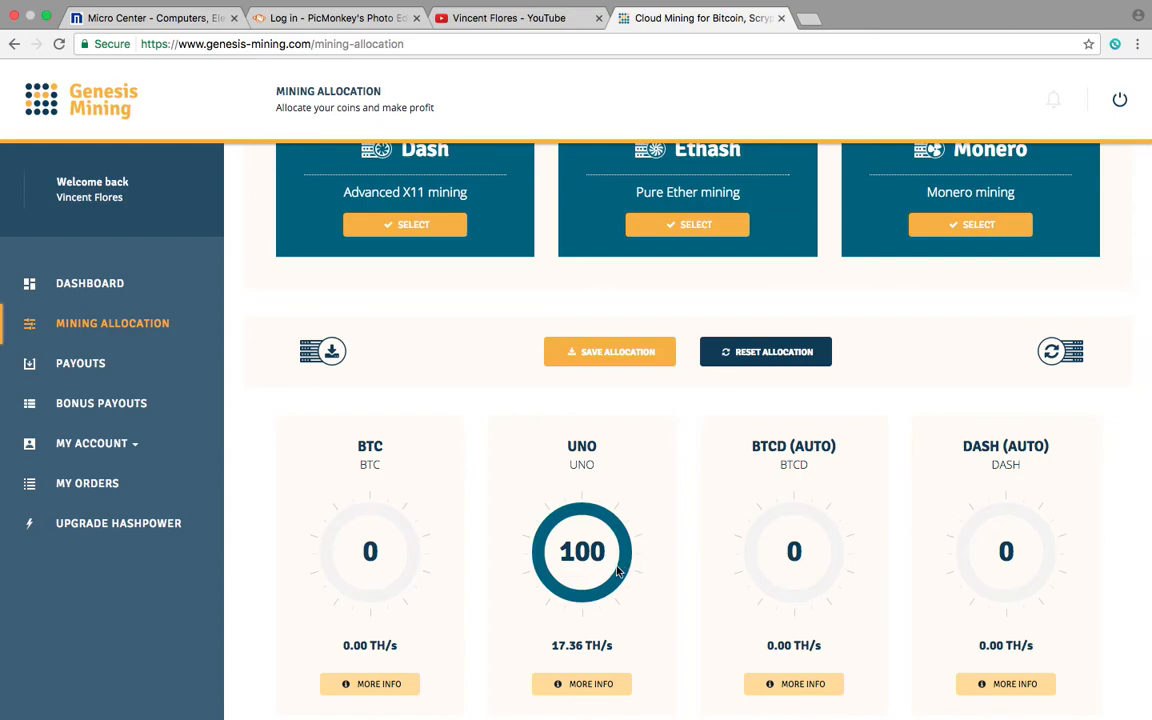
pyautogui.moveTo(636, 530)
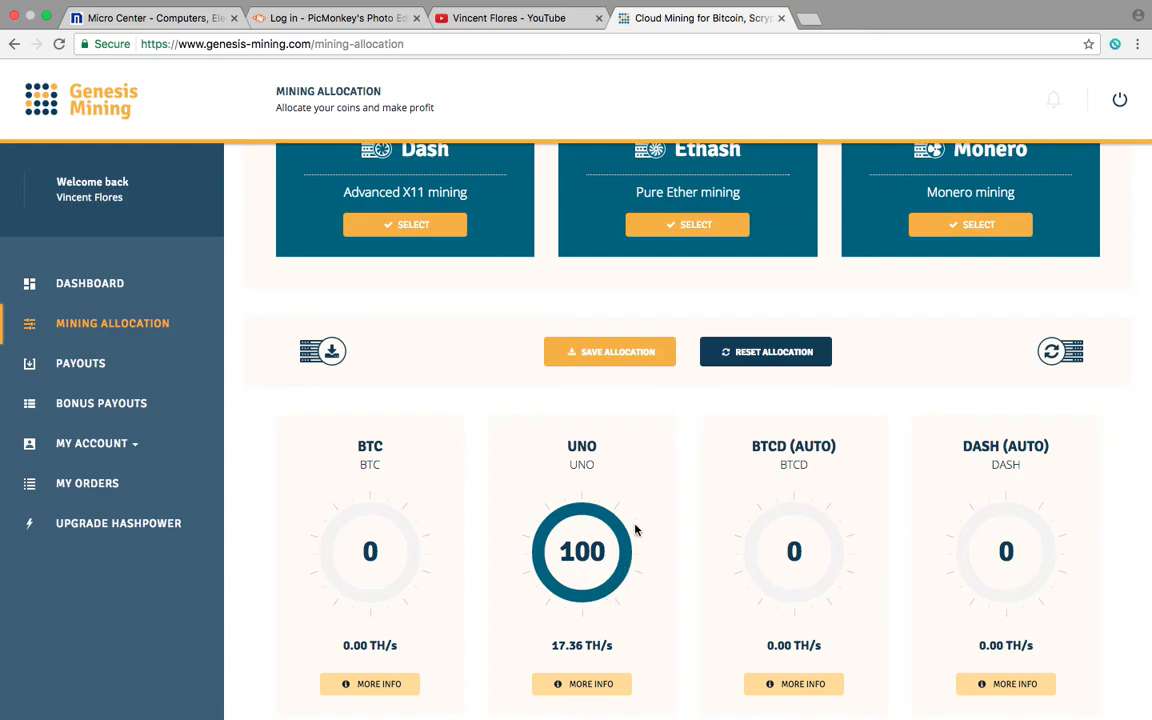
pyautogui.click(88, 284)
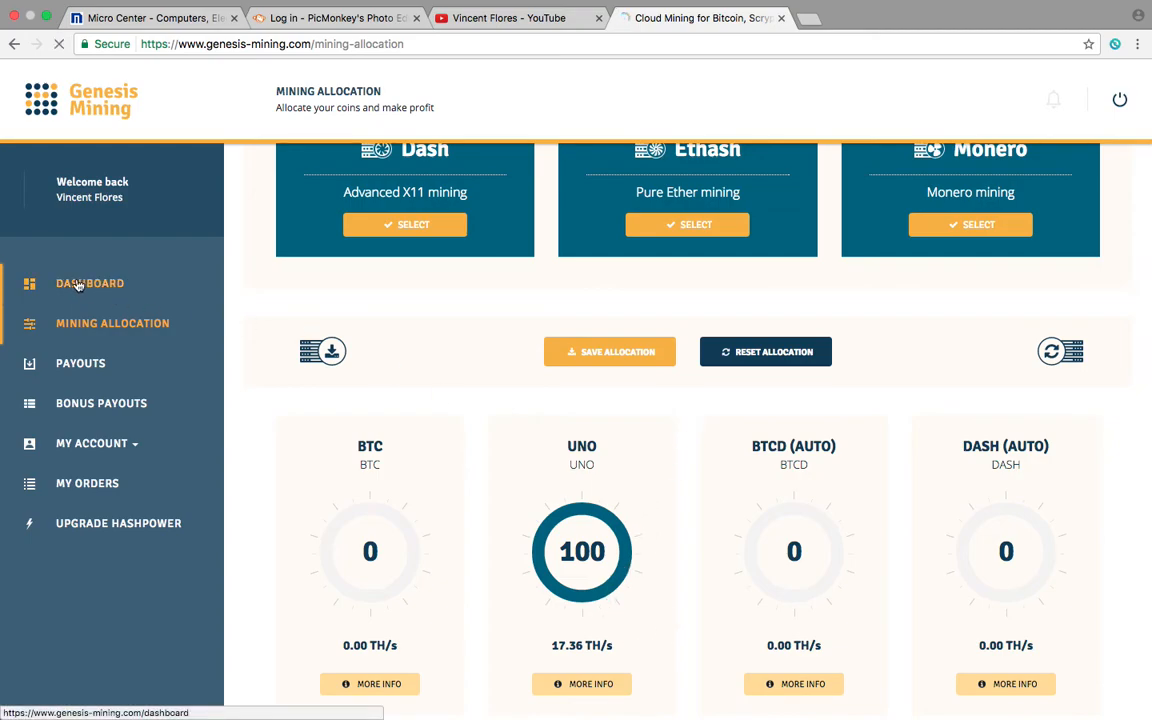
pyautogui.click(88, 284)
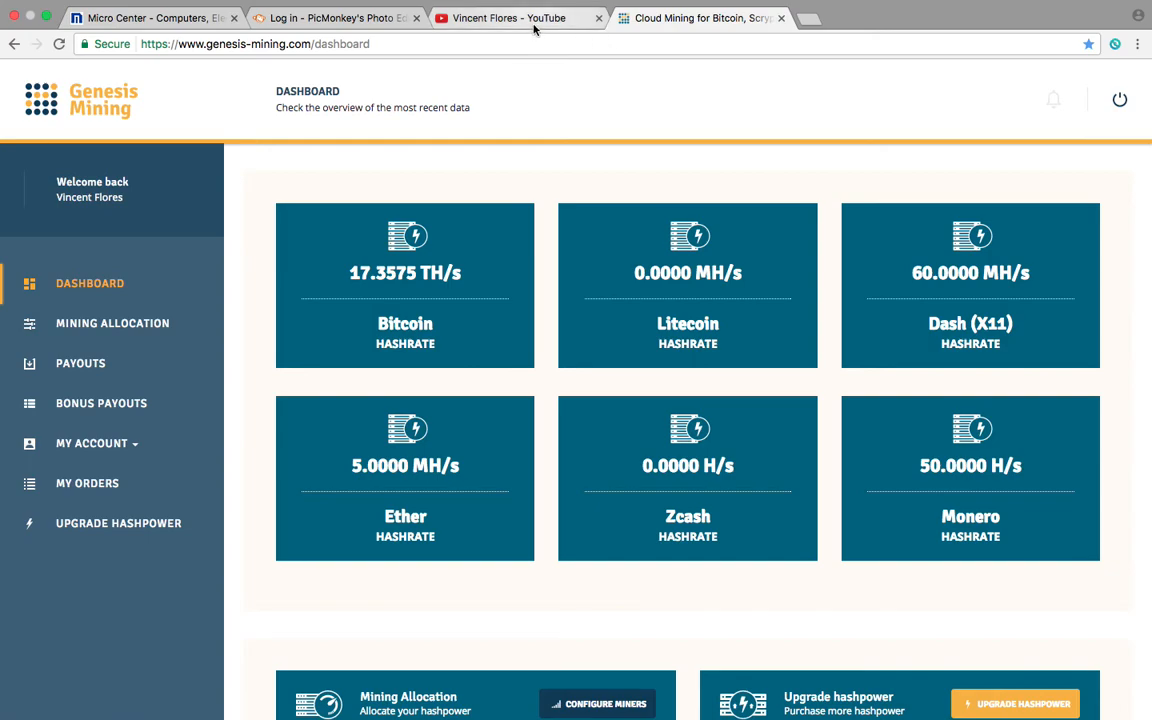
# Switch to the YouTube channel page listing the Genesis Mining and PIVX uploads
pyautogui.click(518, 18)
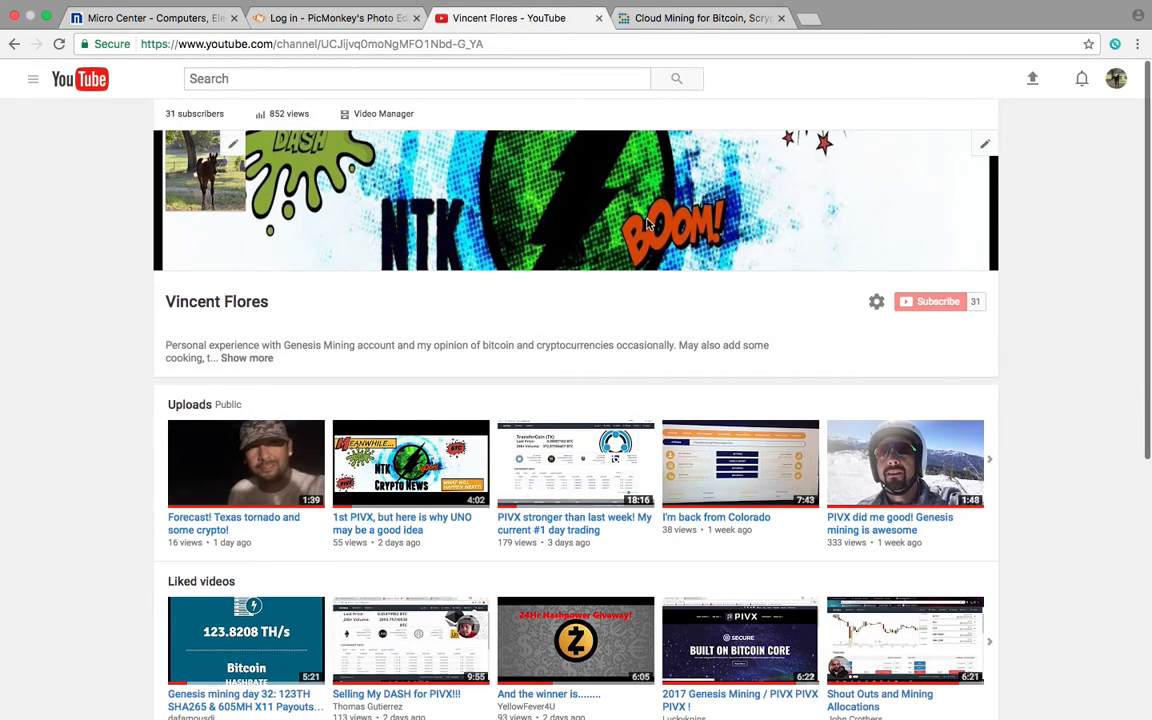
pyautogui.moveTo(424, 328)
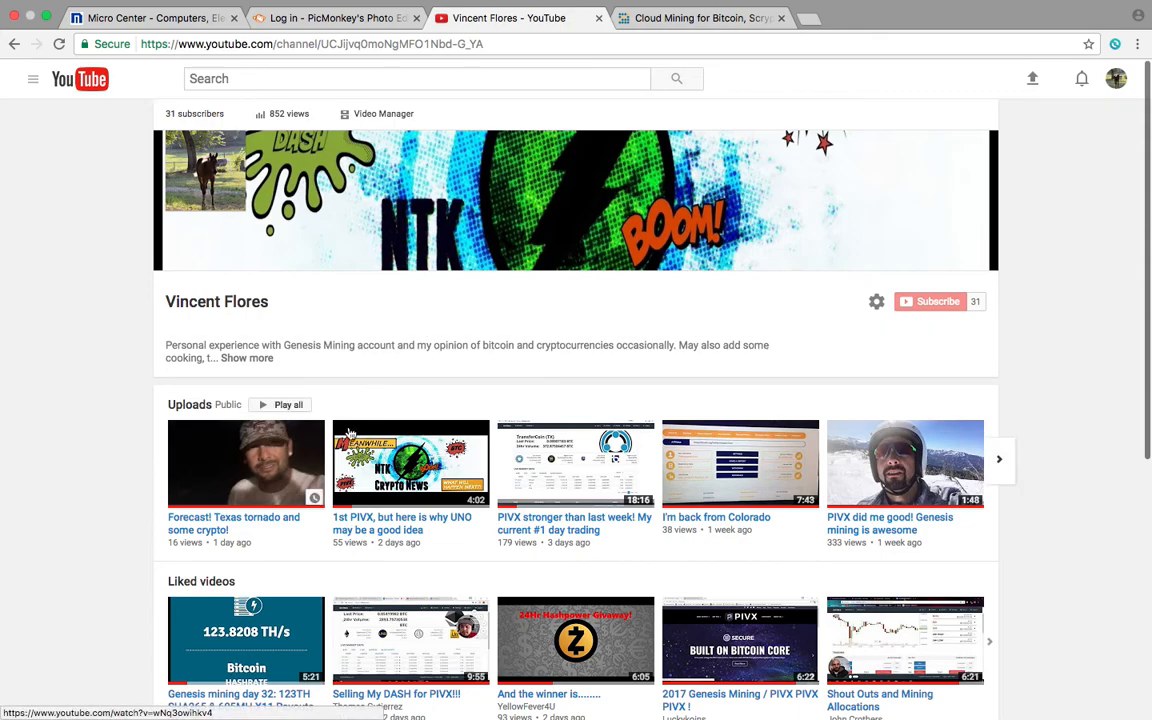
pyautogui.moveTo(608, 348)
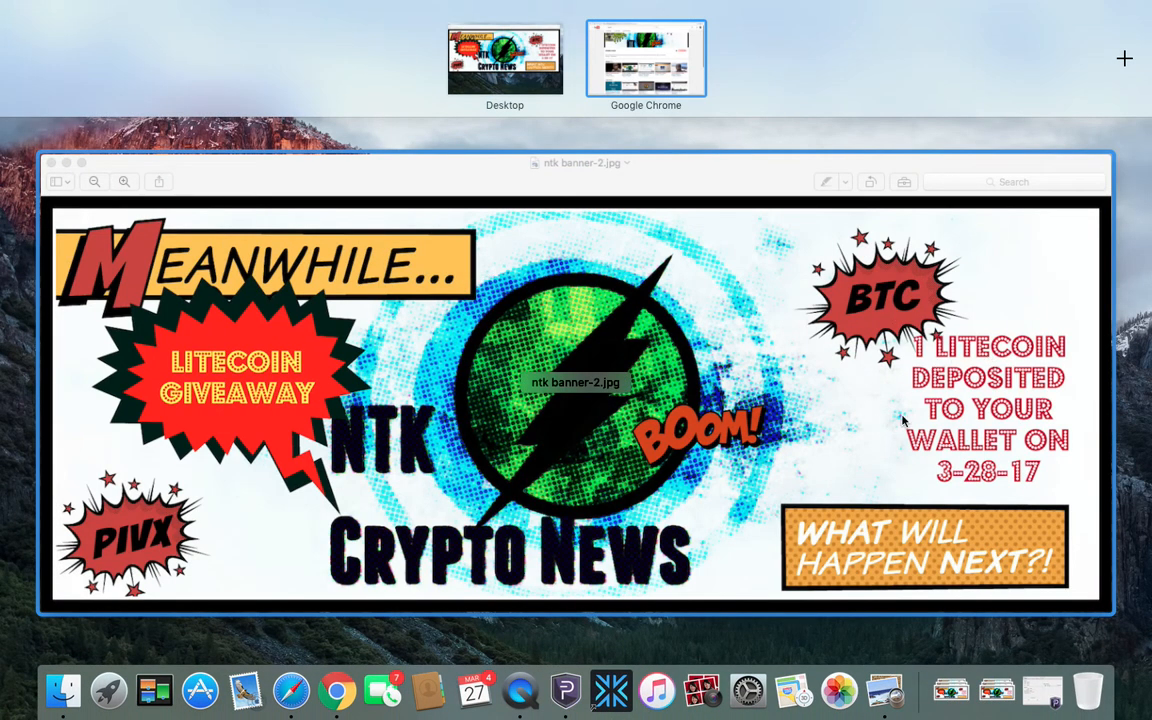
pyautogui.moveTo(784, 350)
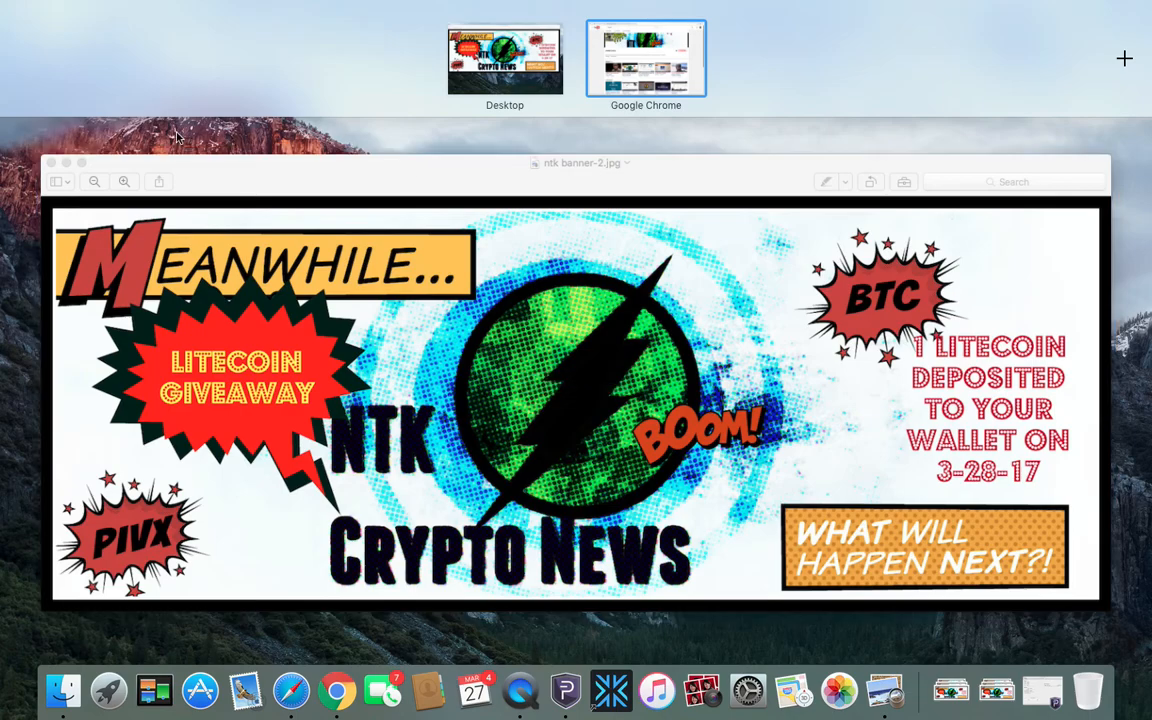
pyautogui.moveTo(642, 128)
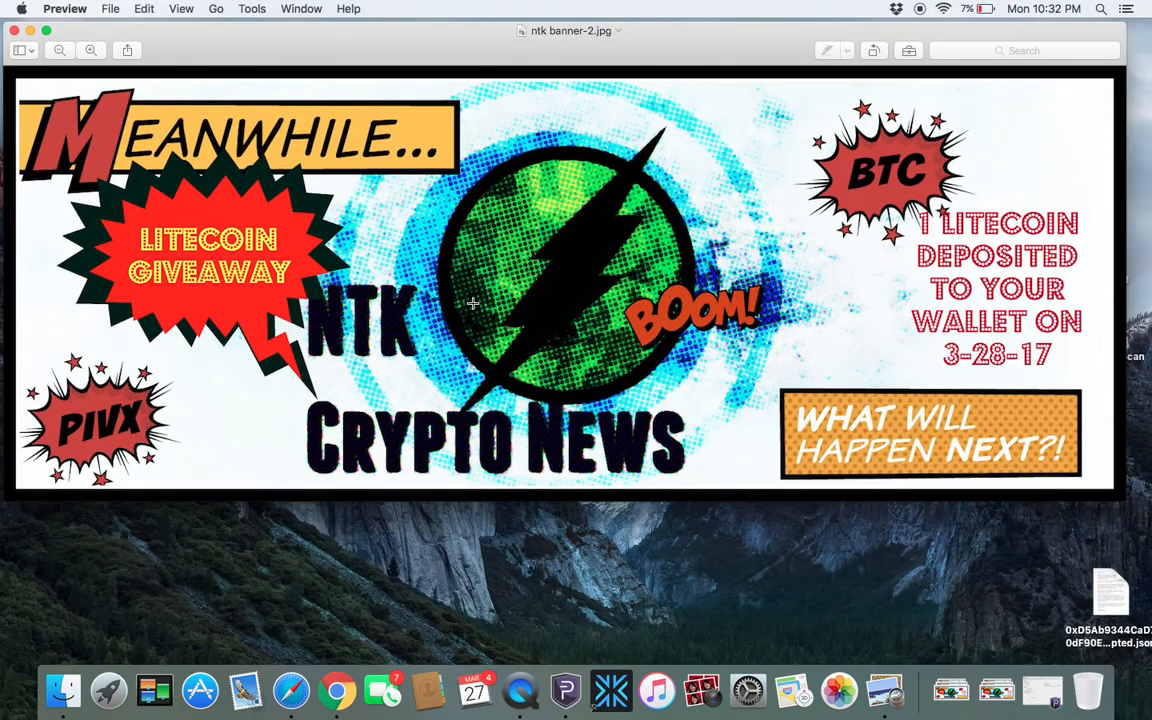
# Bring QuickTime Player forward over the Litecoin giveaway banner in Preview
pyautogui.click(520, 690)
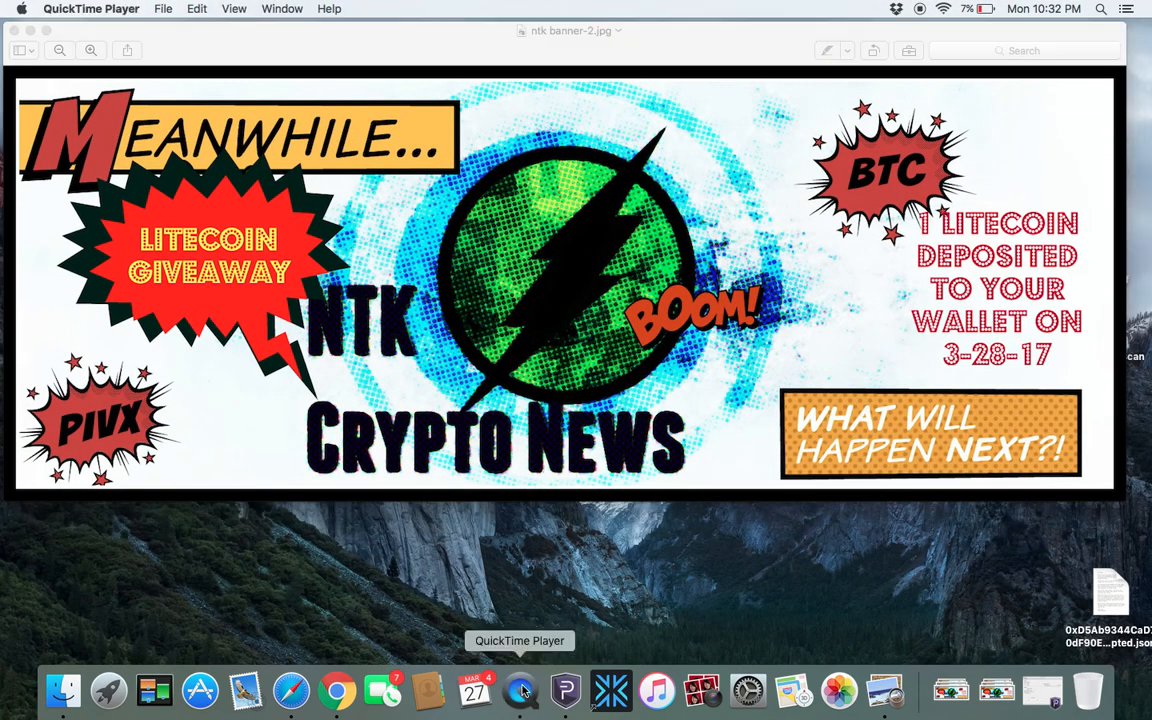